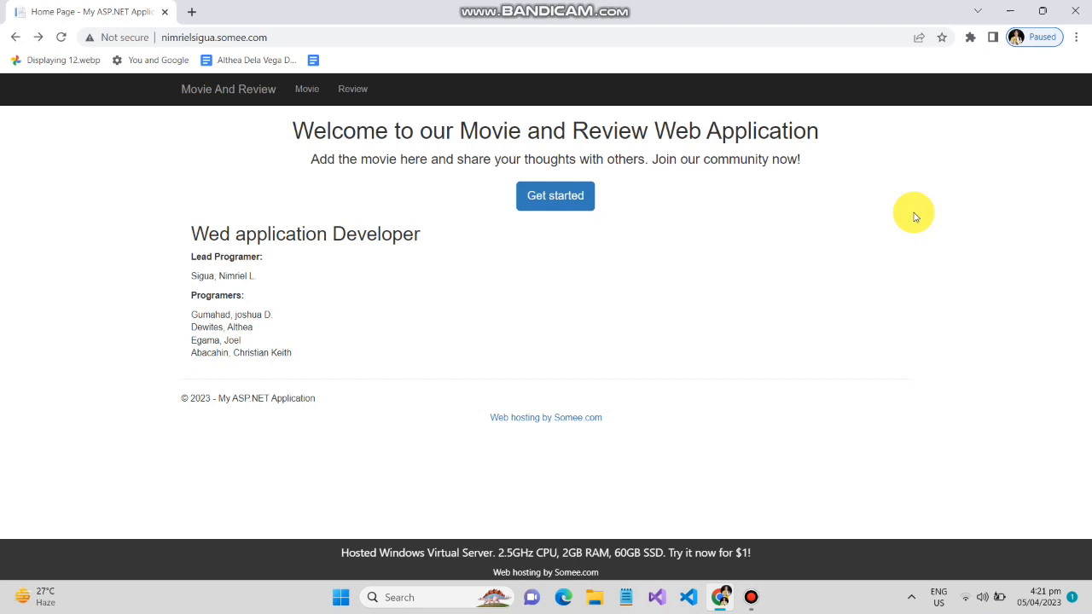
mouse_move(165, 294)
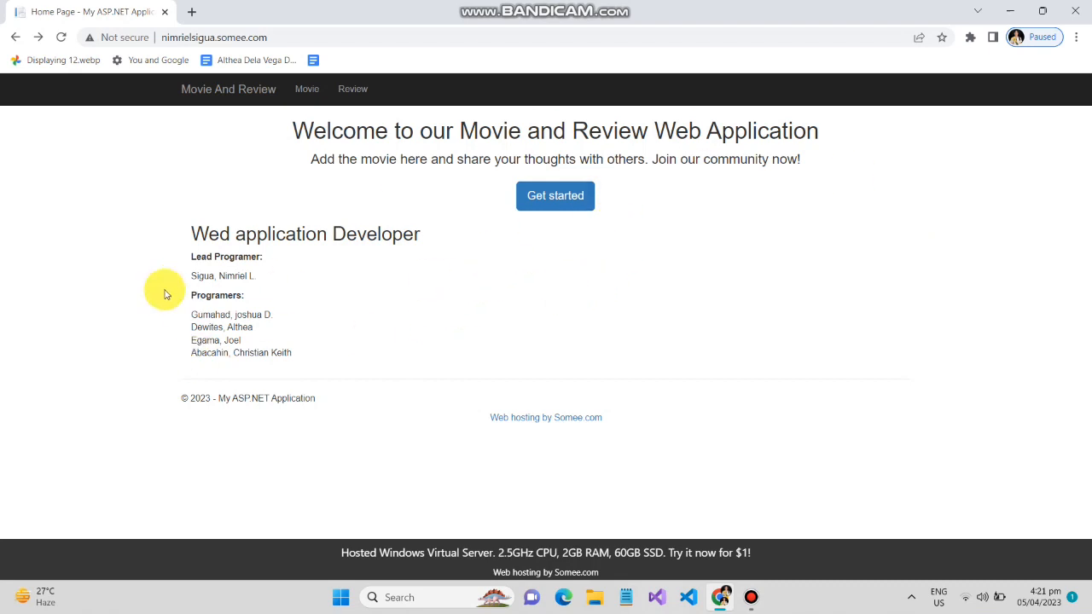
Use Get started to reach the Movie List with Black panther, The Avengers and Luther.
scroll(down, 3)
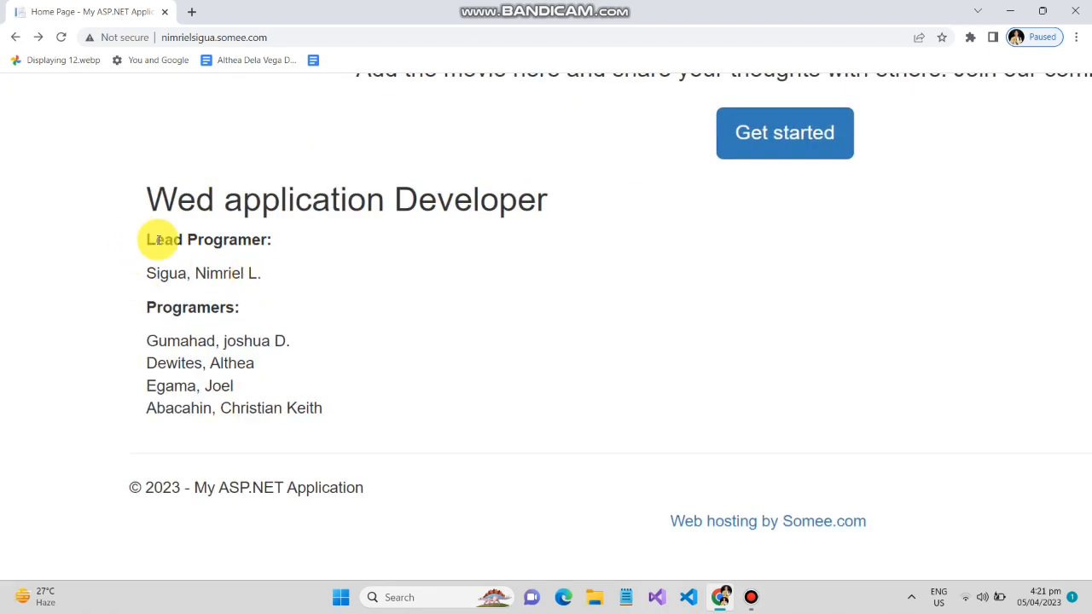
mouse_move(160, 294)
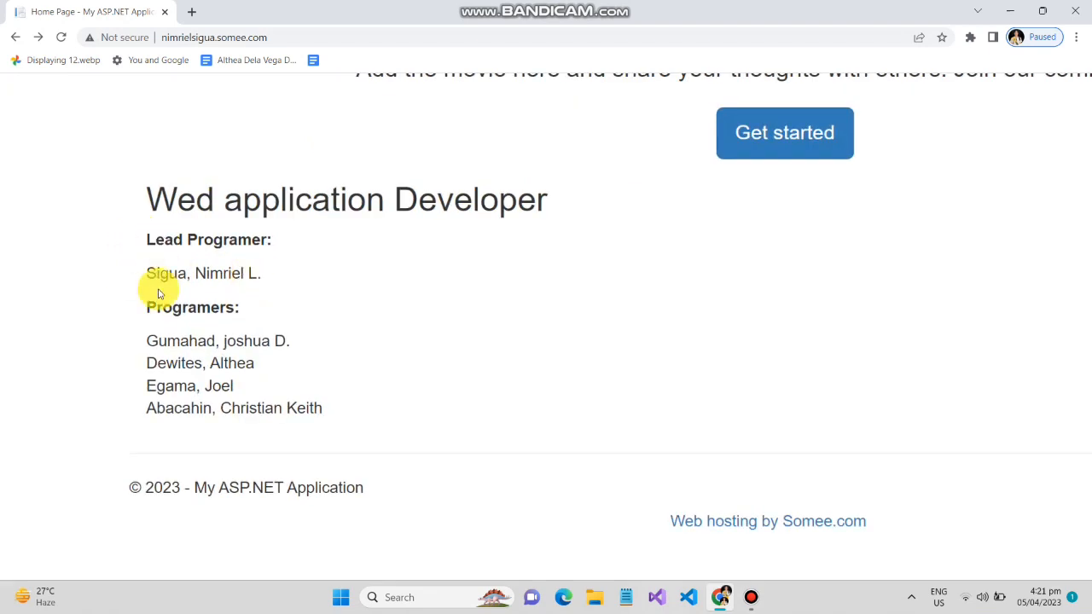
mouse_move(168, 310)
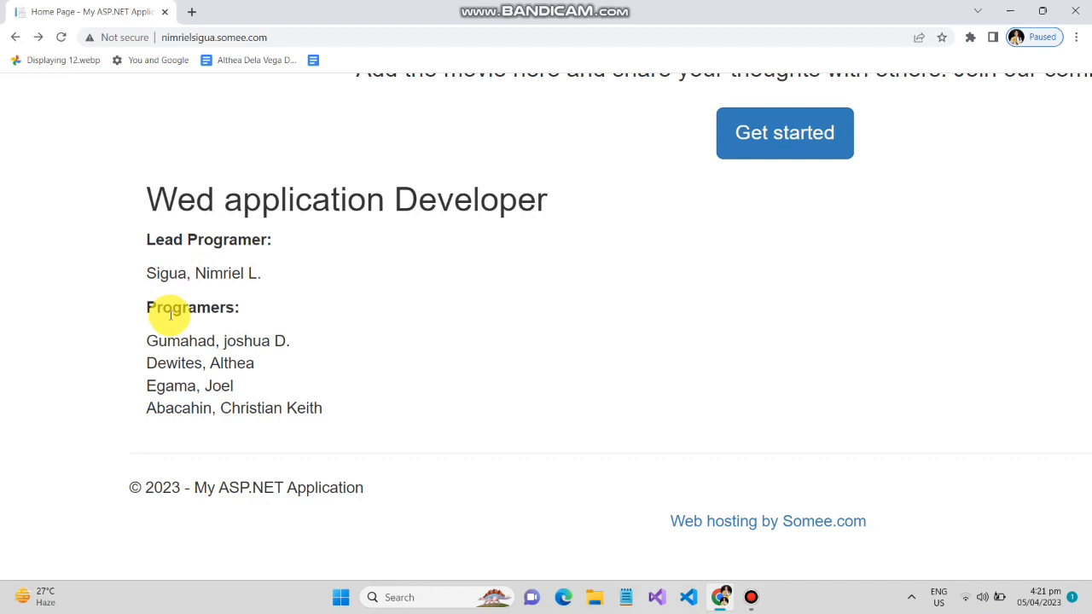
mouse_move(179, 342)
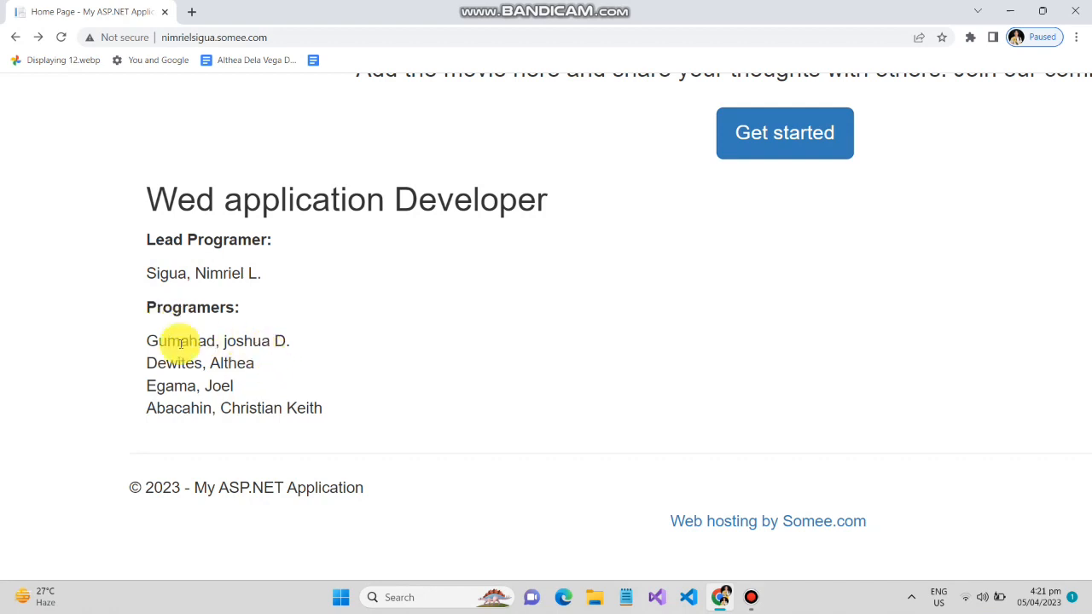
mouse_move(256, 358)
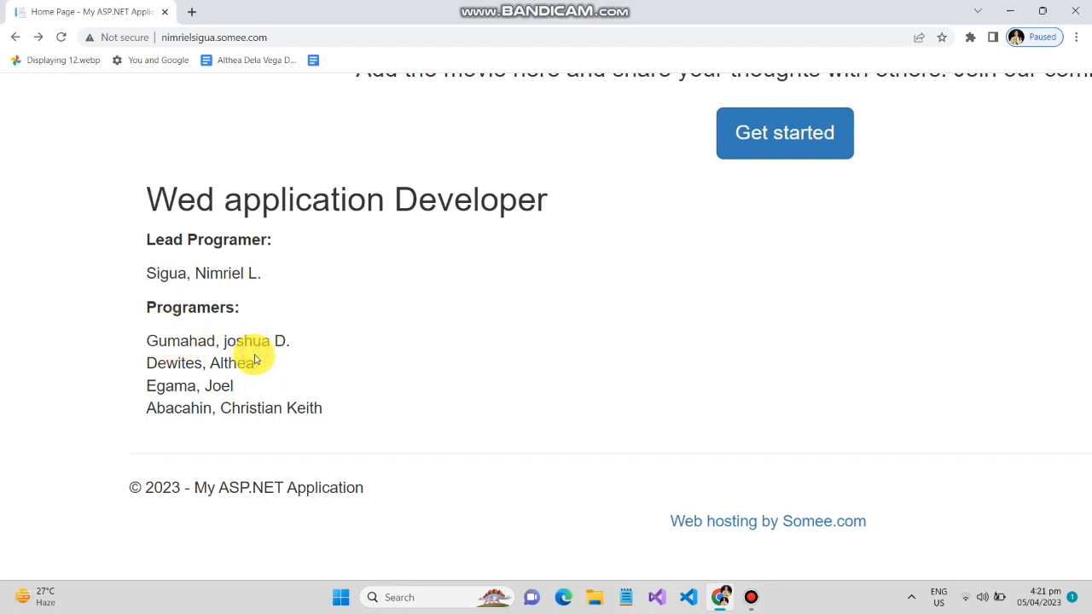
mouse_move(198, 393)
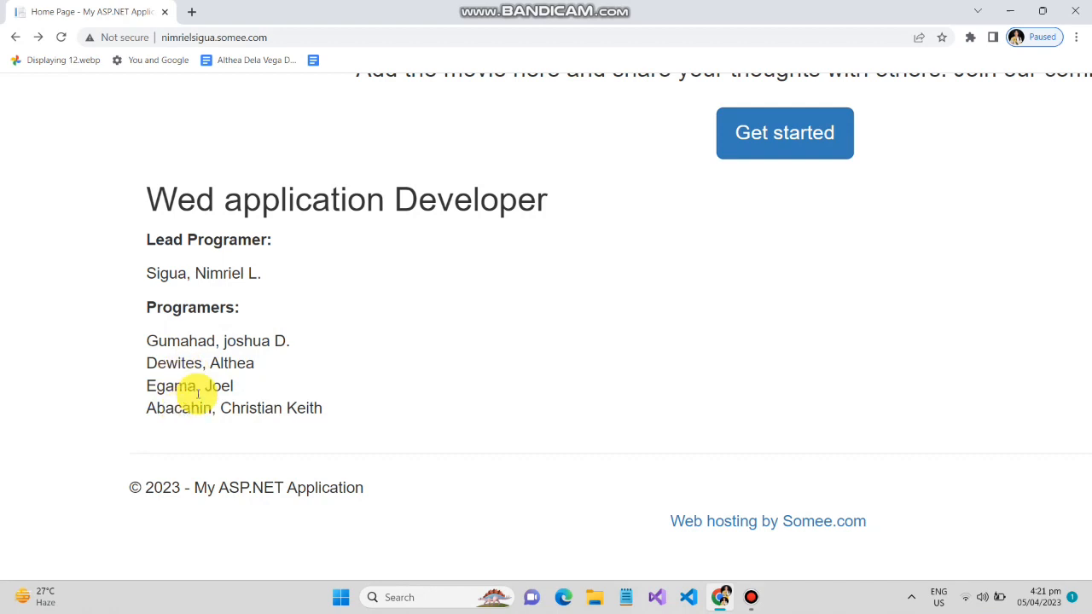
mouse_move(520, 264)
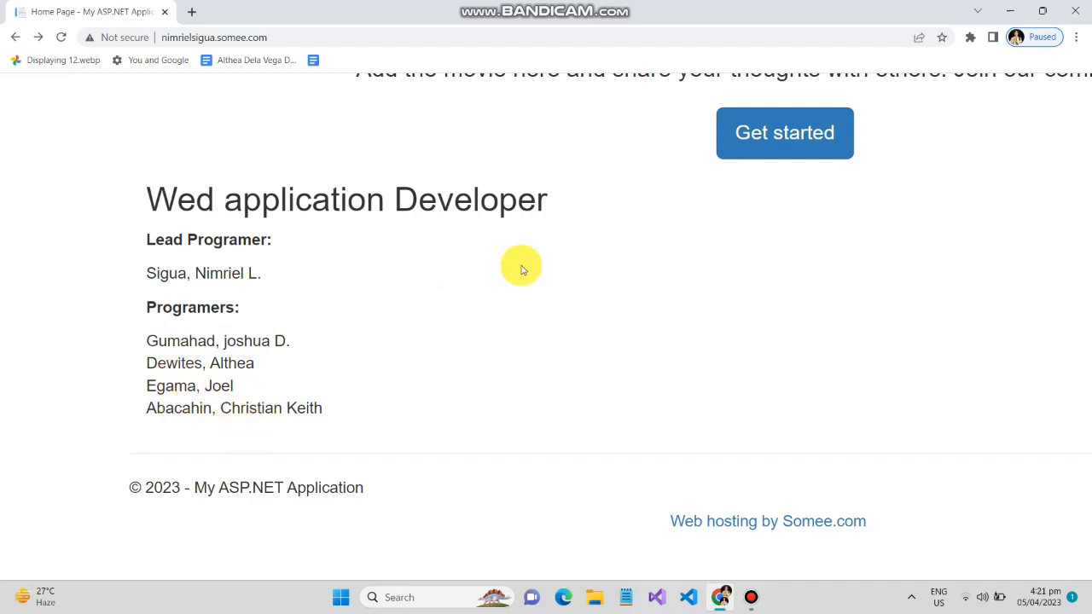
scroll(up, 3)
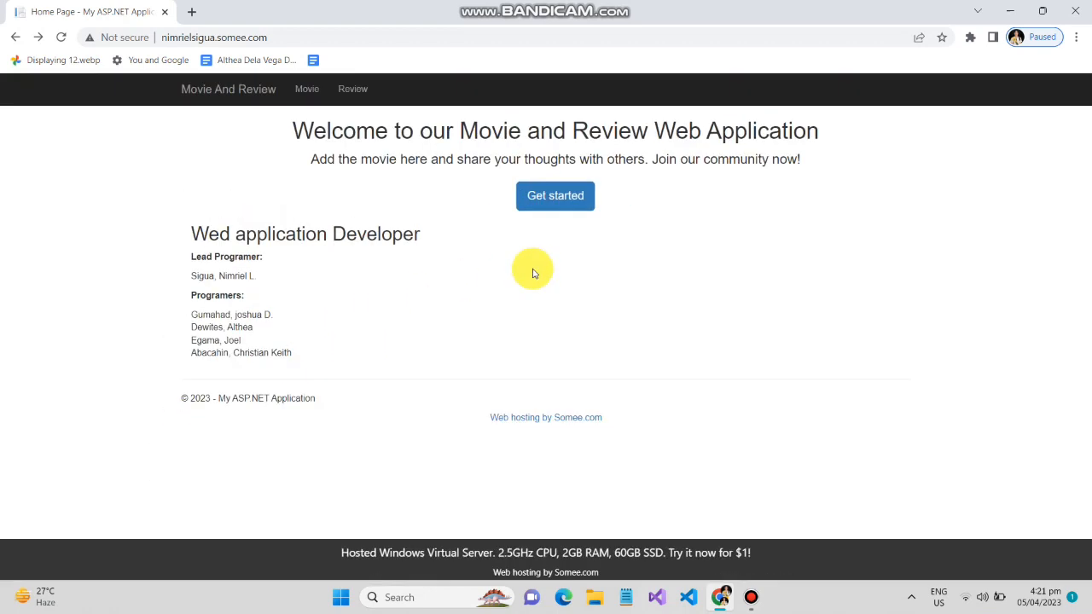
click(556, 195)
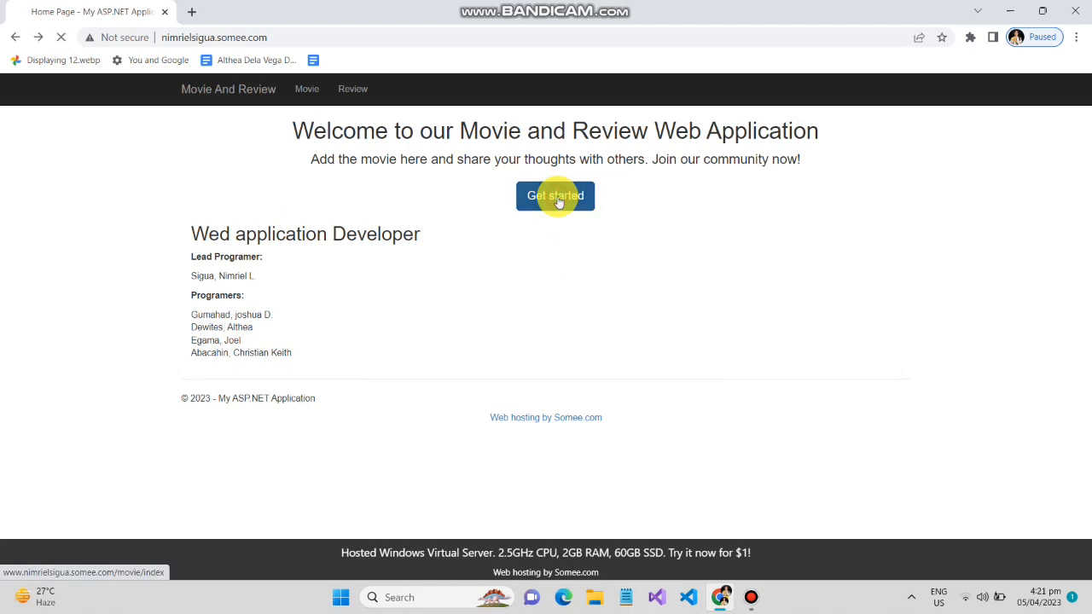
click(556, 195)
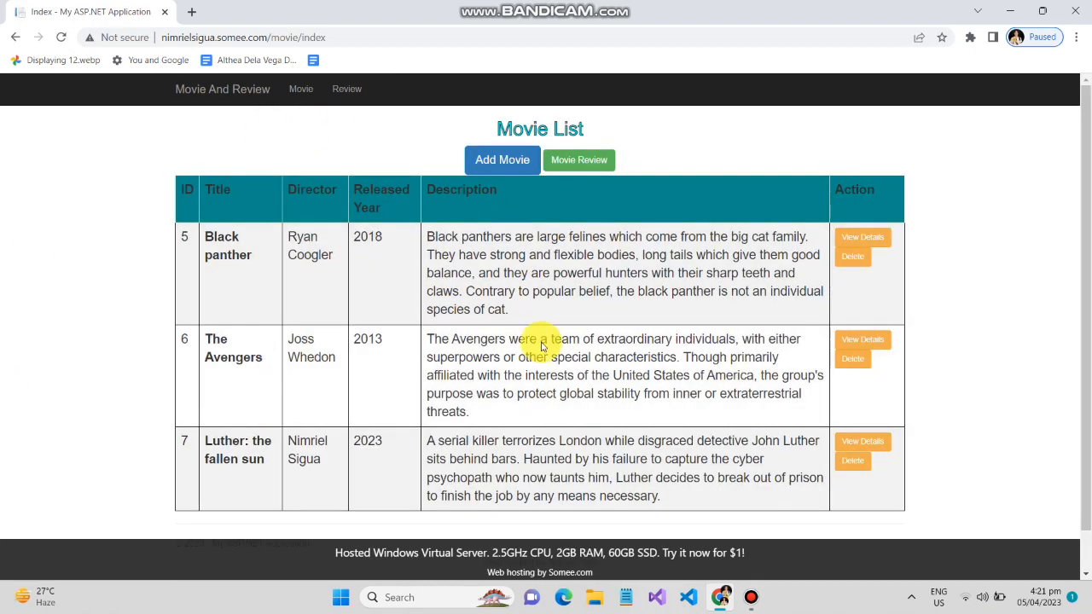
mouse_move(185, 205)
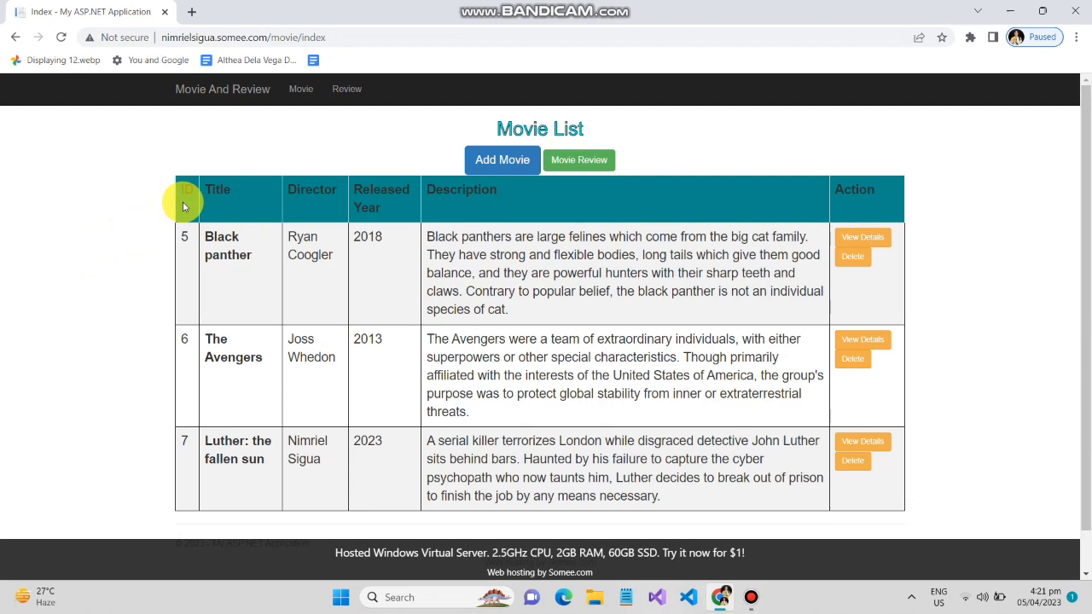
mouse_move(218, 197)
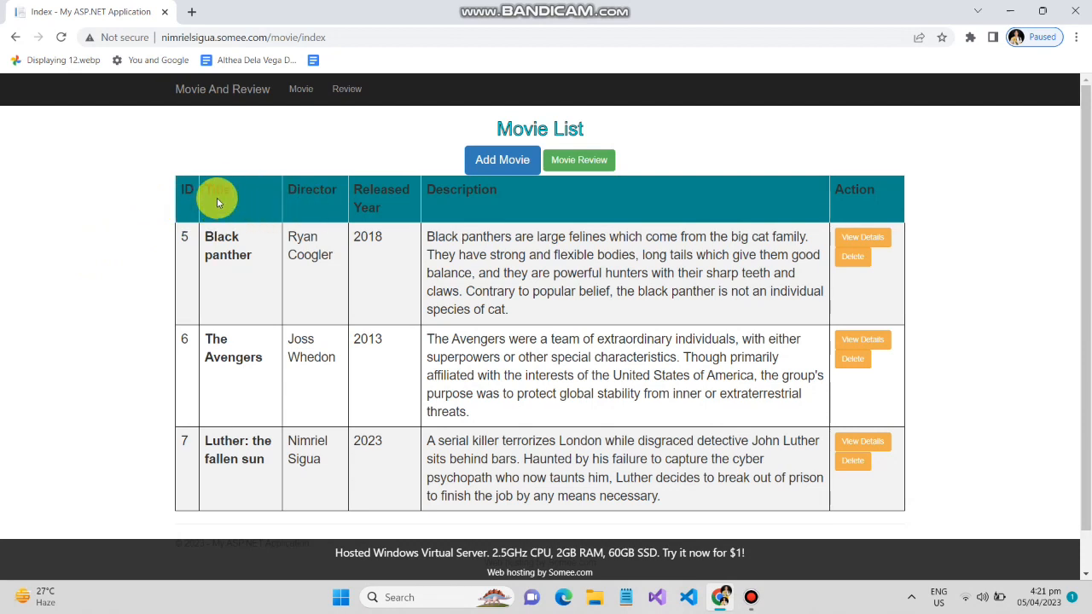
mouse_move(384, 205)
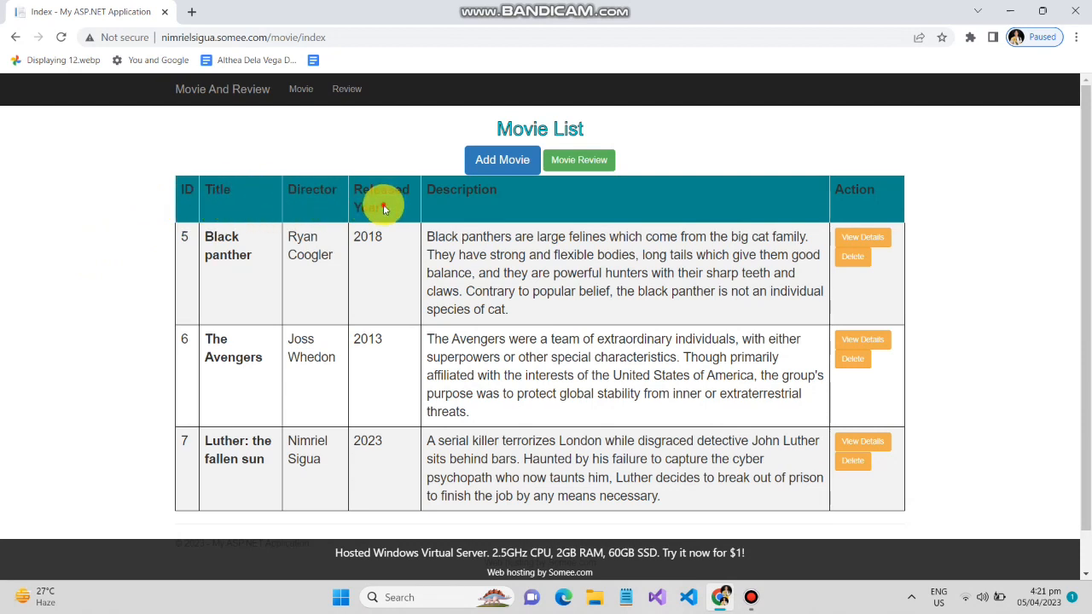
mouse_move(495, 191)
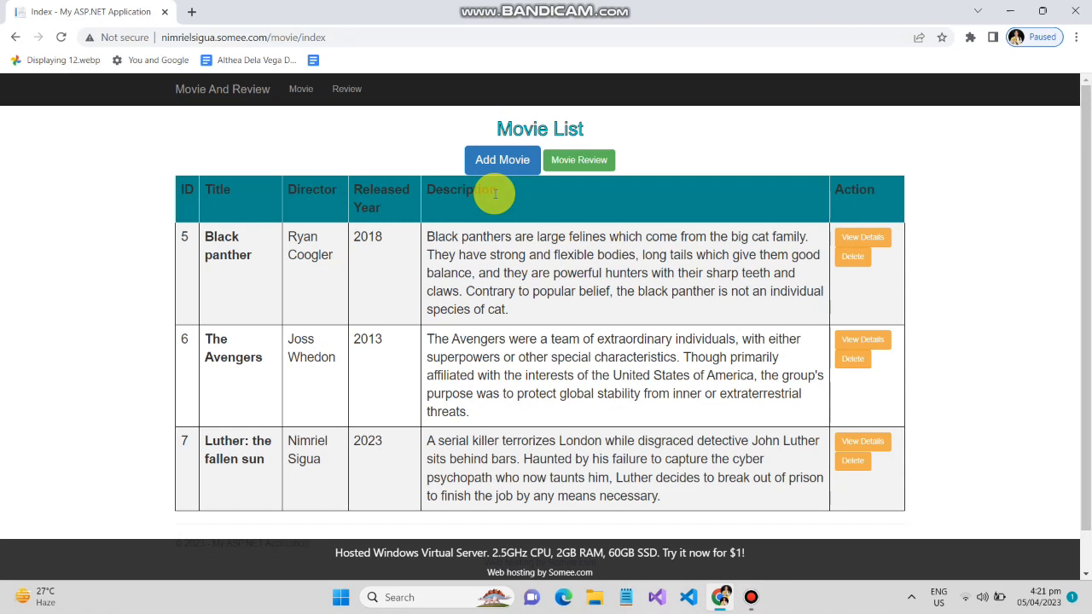
mouse_move(840, 287)
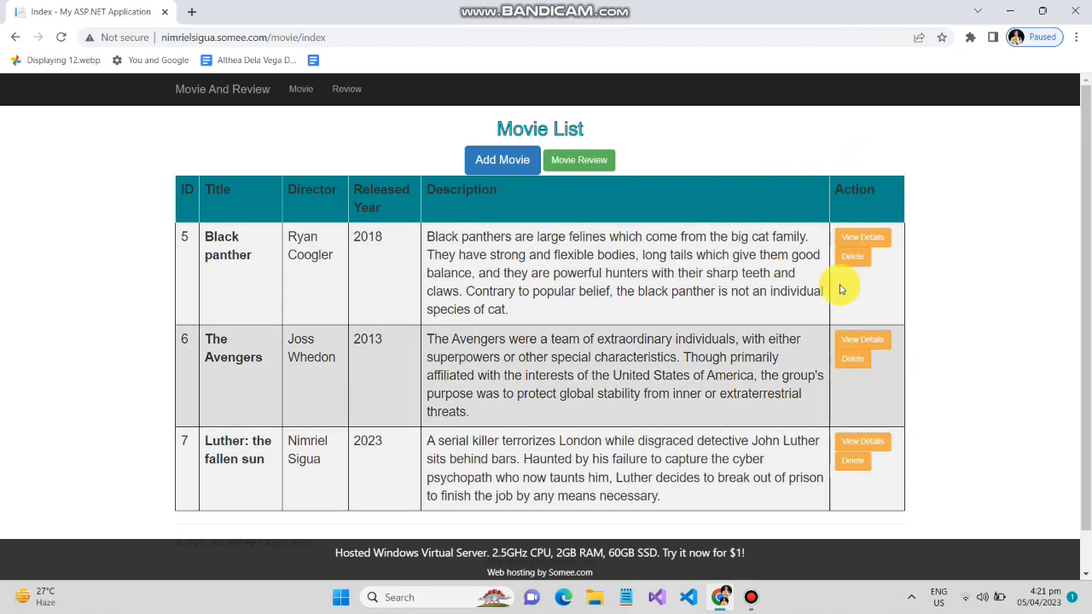
mouse_move(279, 262)
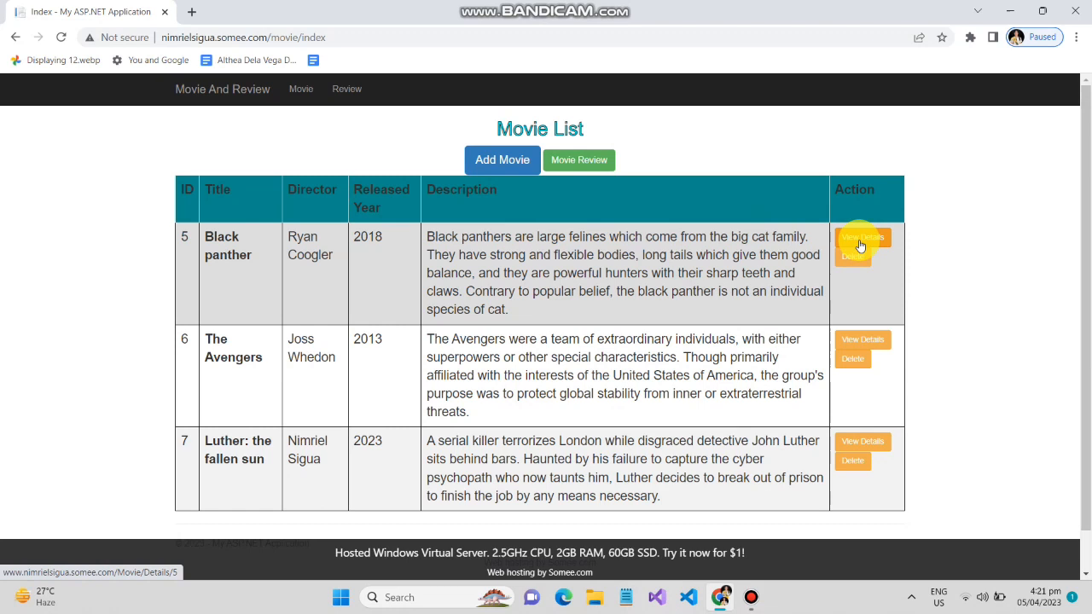
View Black panther's details page with director, year, description and empty reviews.
click(863, 239)
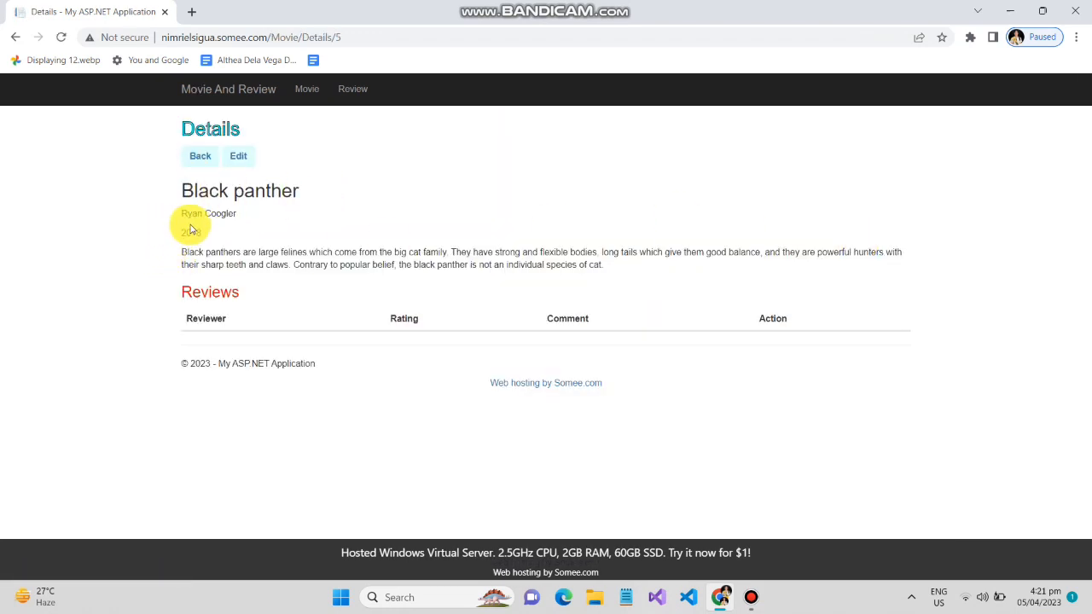
mouse_move(249, 213)
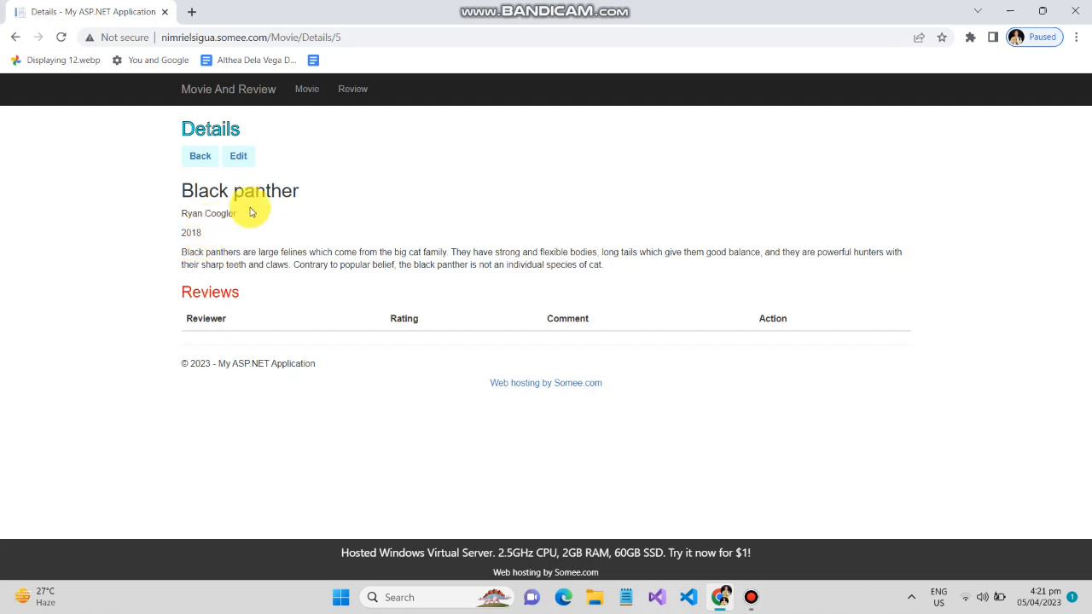
mouse_move(184, 255)
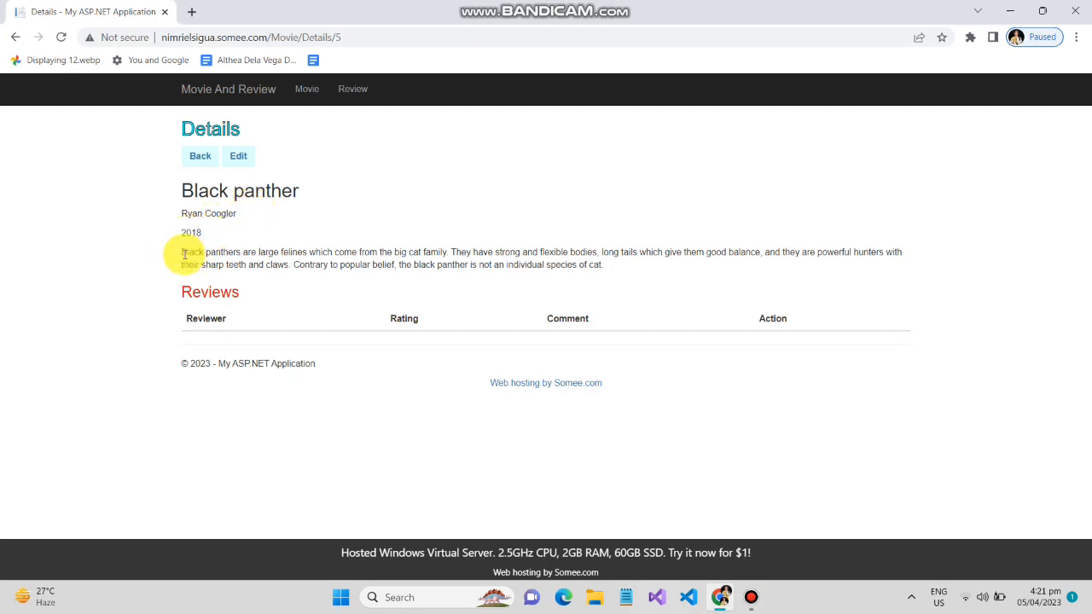
mouse_move(177, 327)
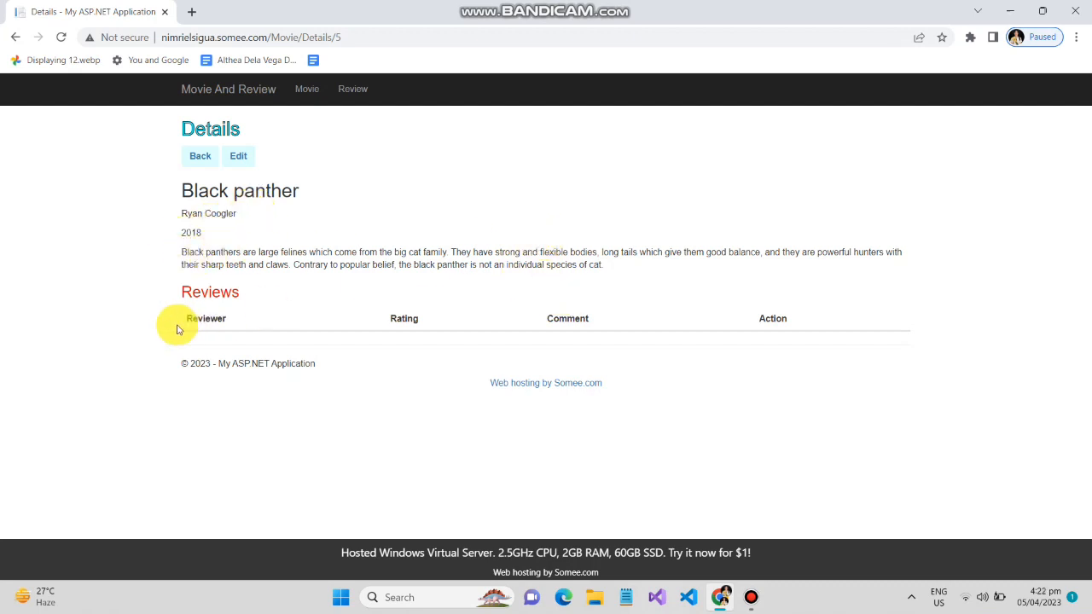
mouse_move(203, 328)
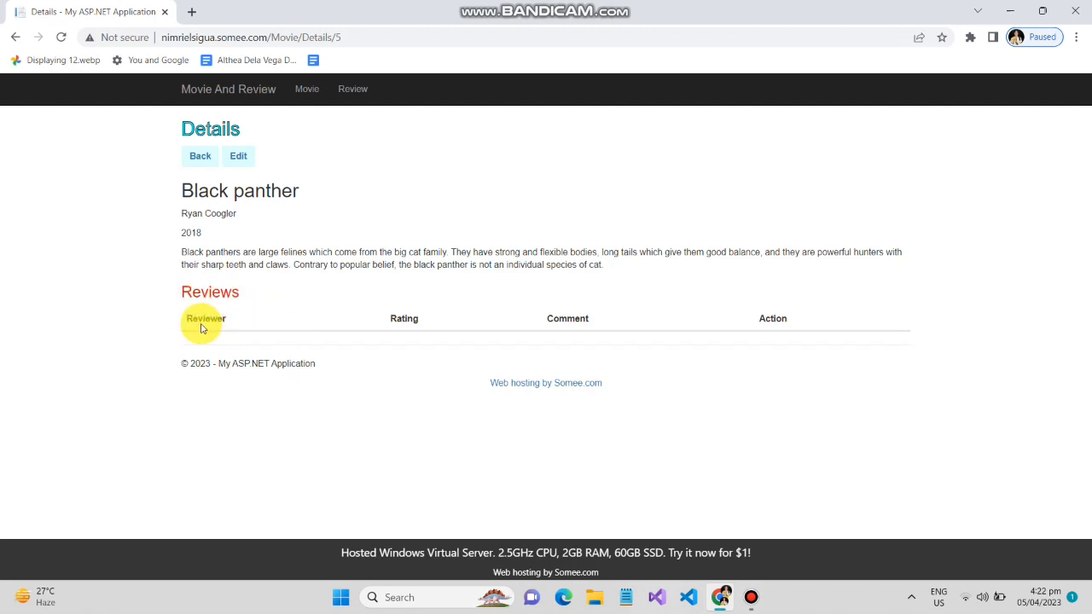
mouse_move(615, 297)
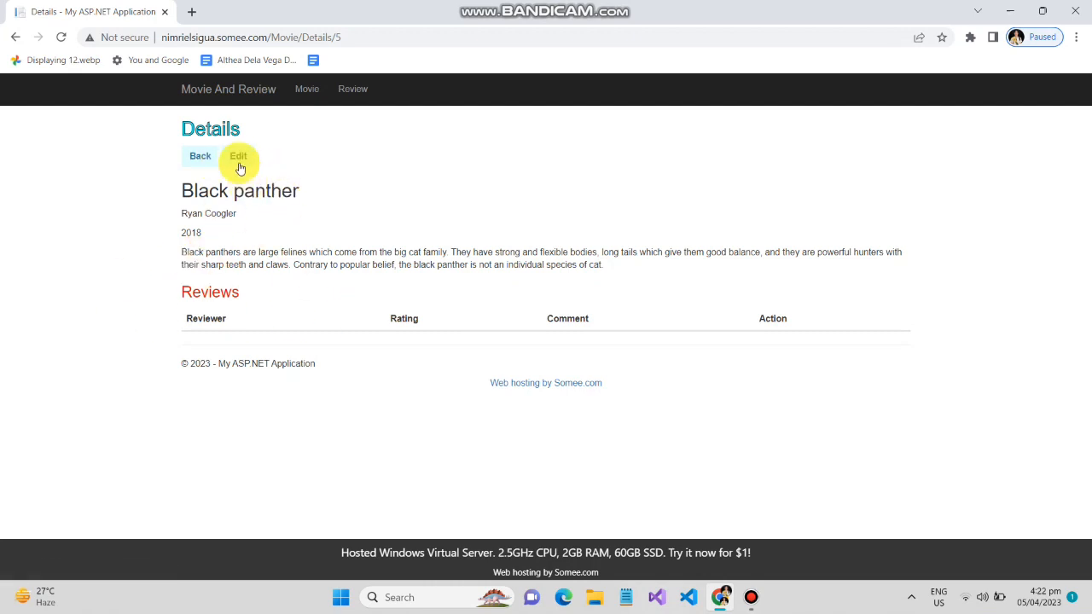
Edit Black panther, save it unchanged, and return to the three-movie list.
click(239, 157)
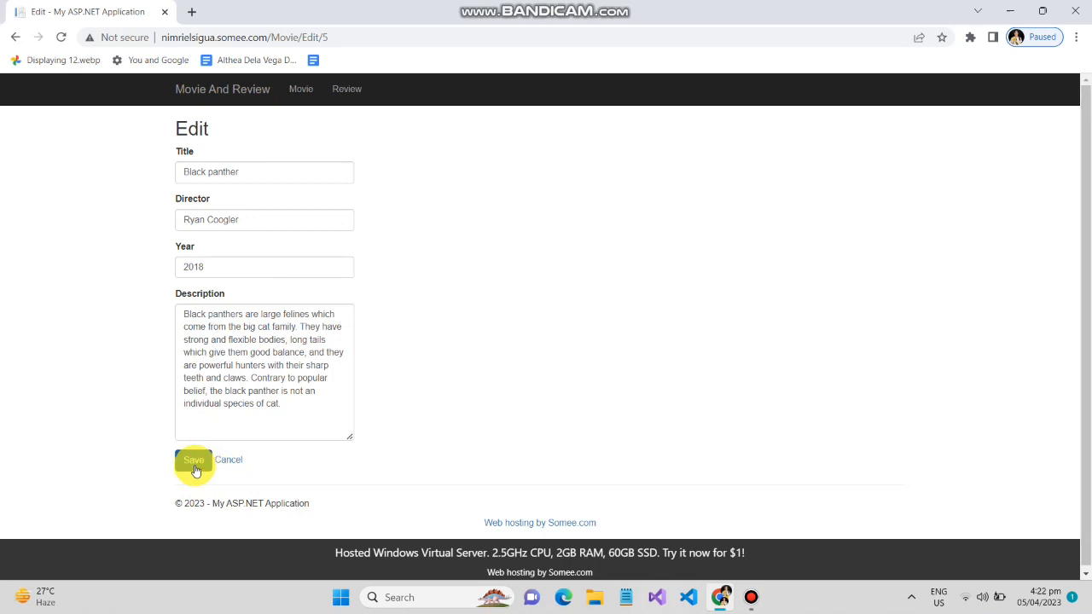
click(195, 460)
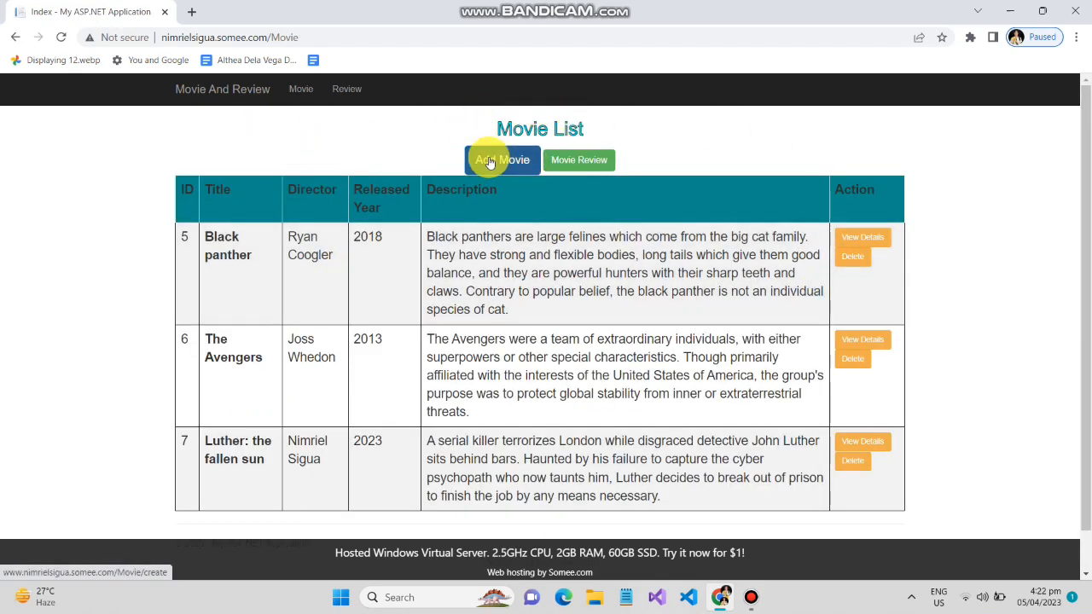
Bring up the blank Add Movie form, leave it empty, and return to the movie list.
click(501, 160)
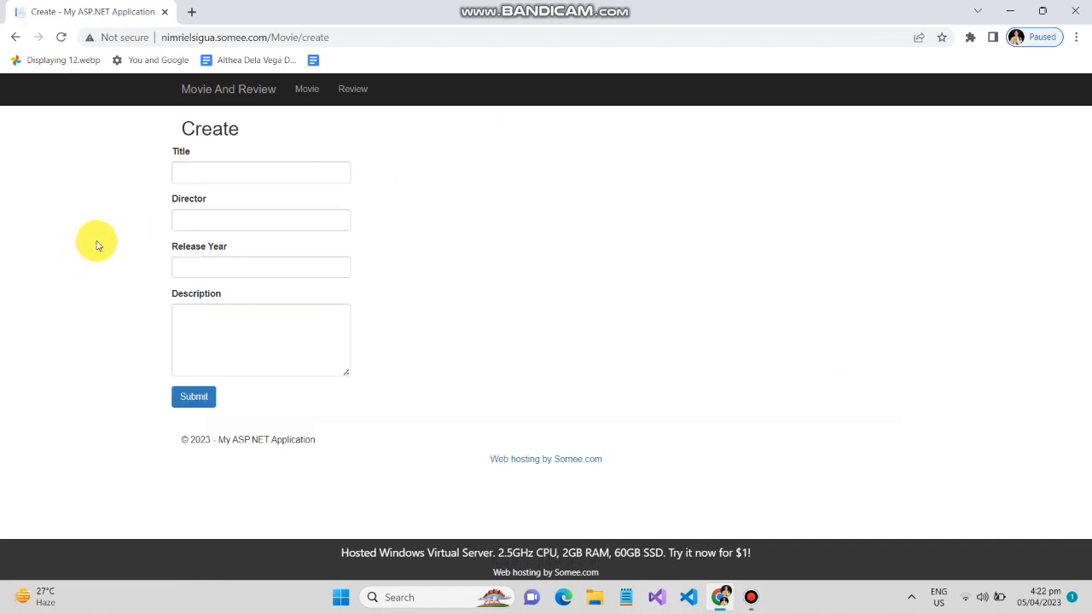
mouse_move(263, 172)
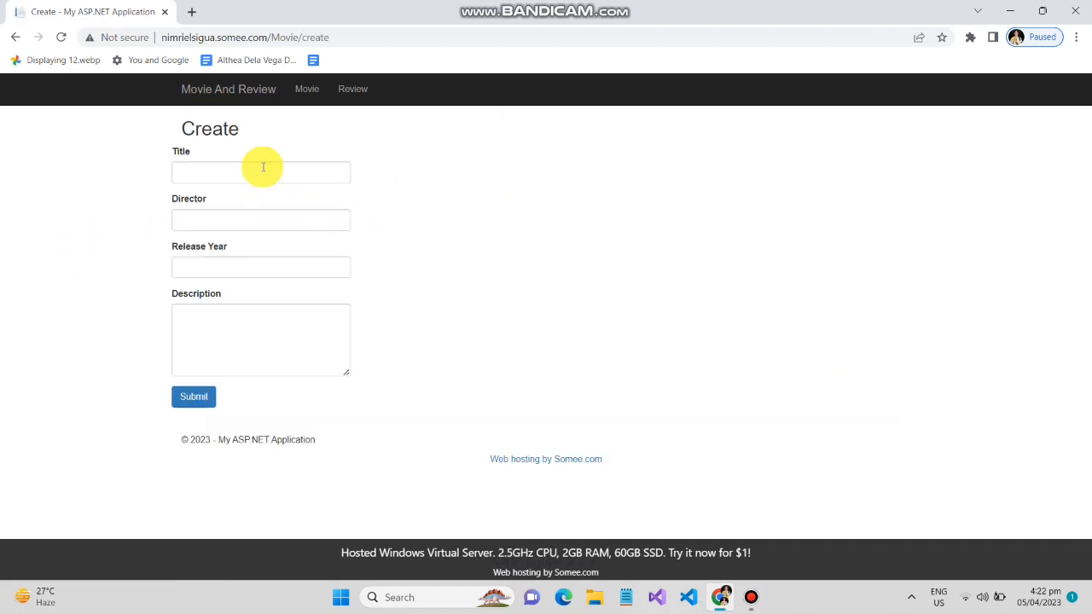
click(260, 266)
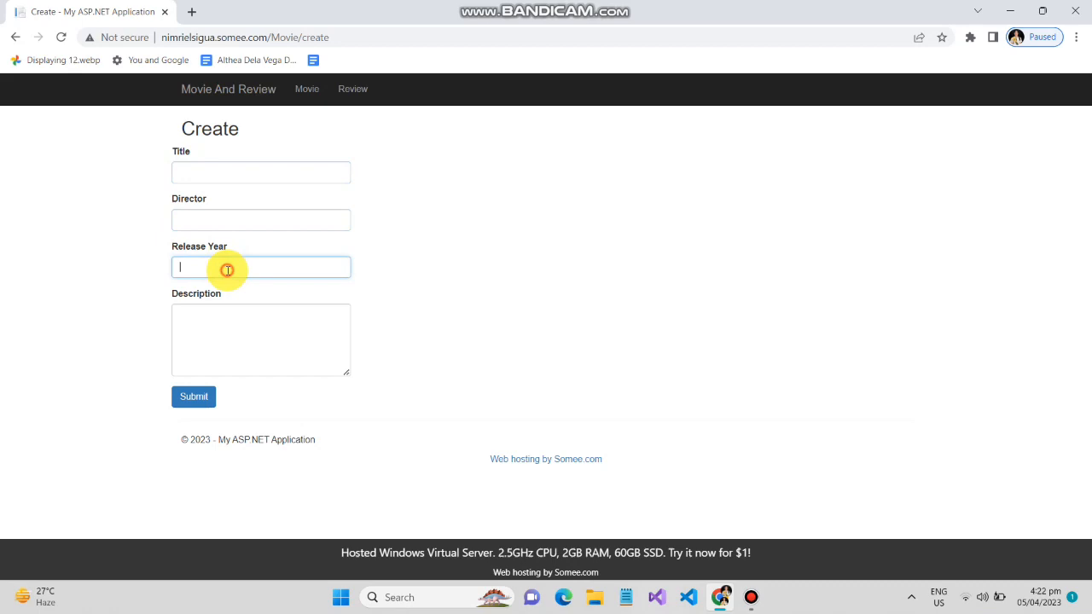
click(260, 338)
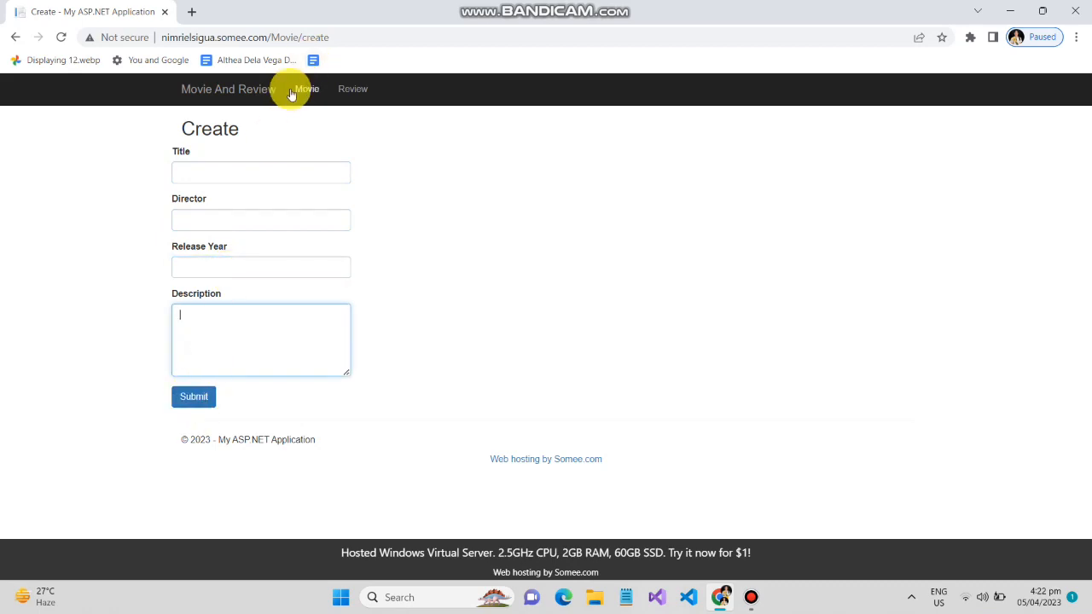
click(300, 88)
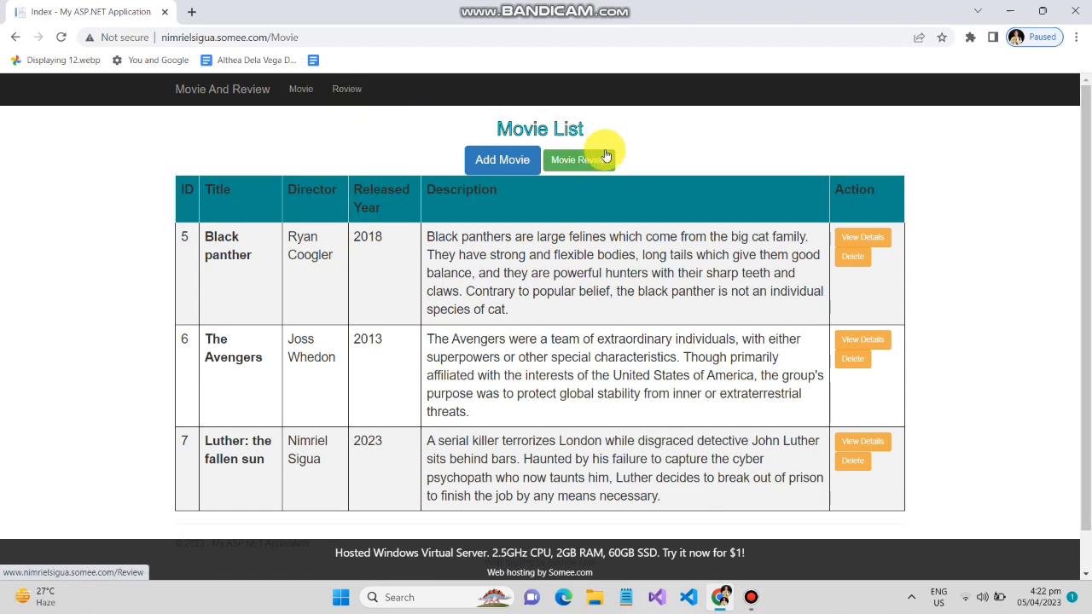
Start a new review on the Create form with a rating of 5 selected.
click(579, 161)
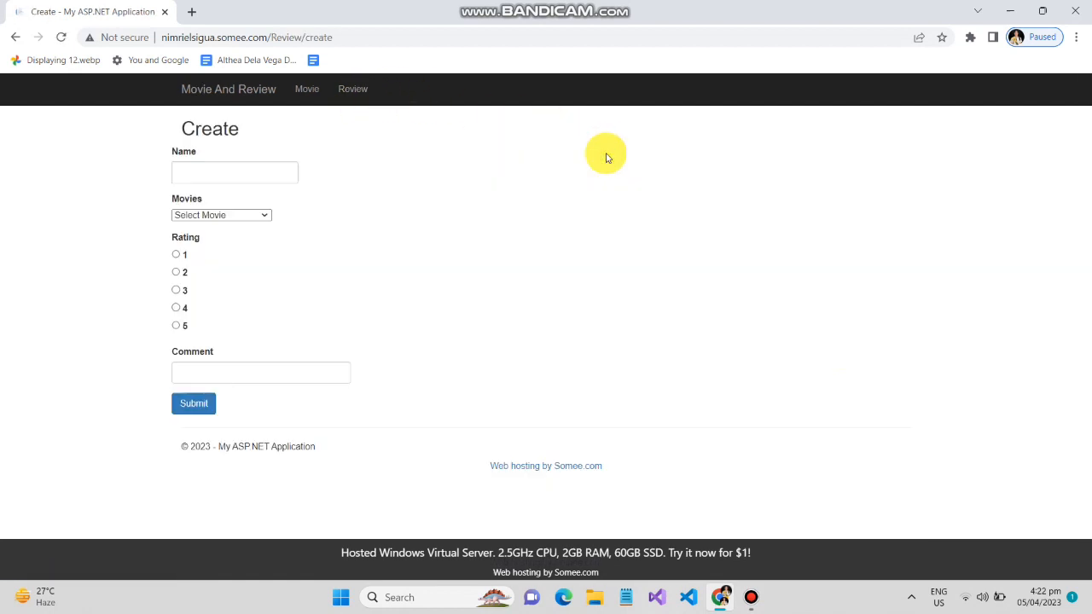
mouse_move(191, 187)
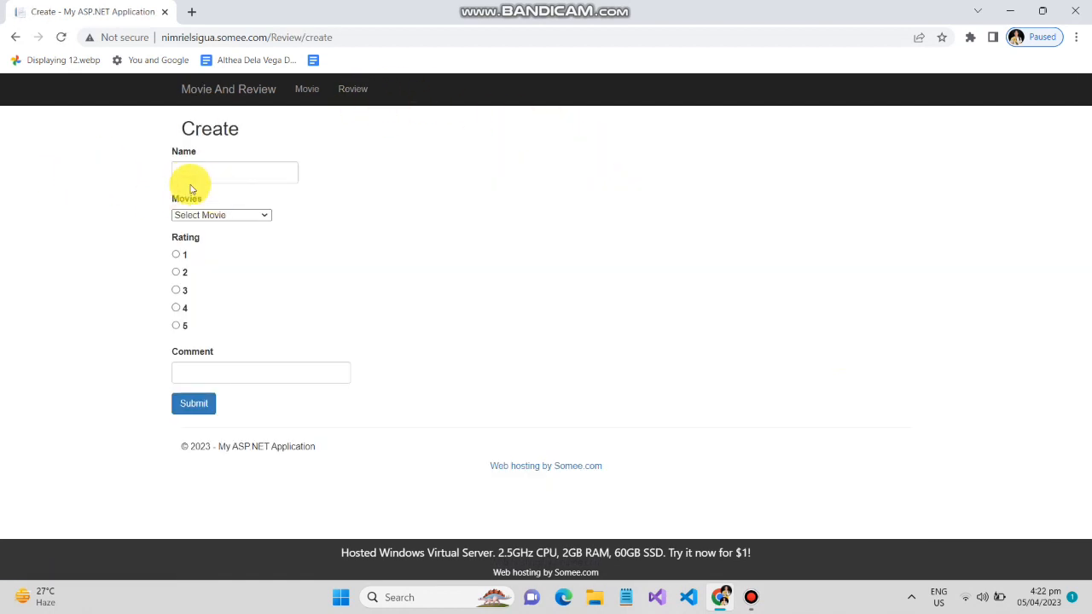
click(236, 172)
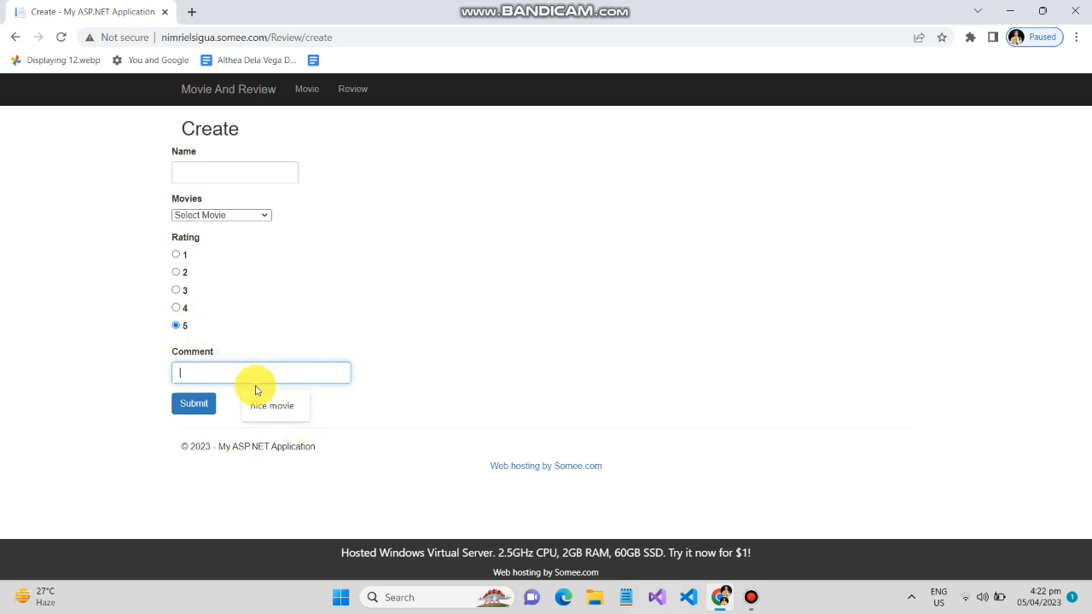
click(307, 89)
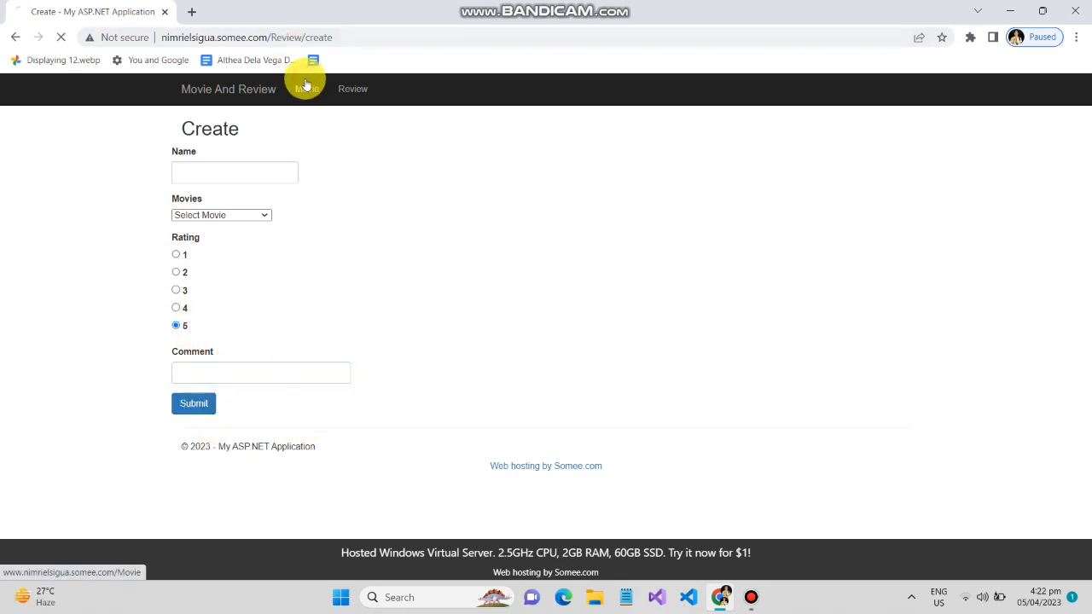
Delete Black panther from the Movie List, leaving The Avengers and Luther, then view reviews.
click(300, 88)
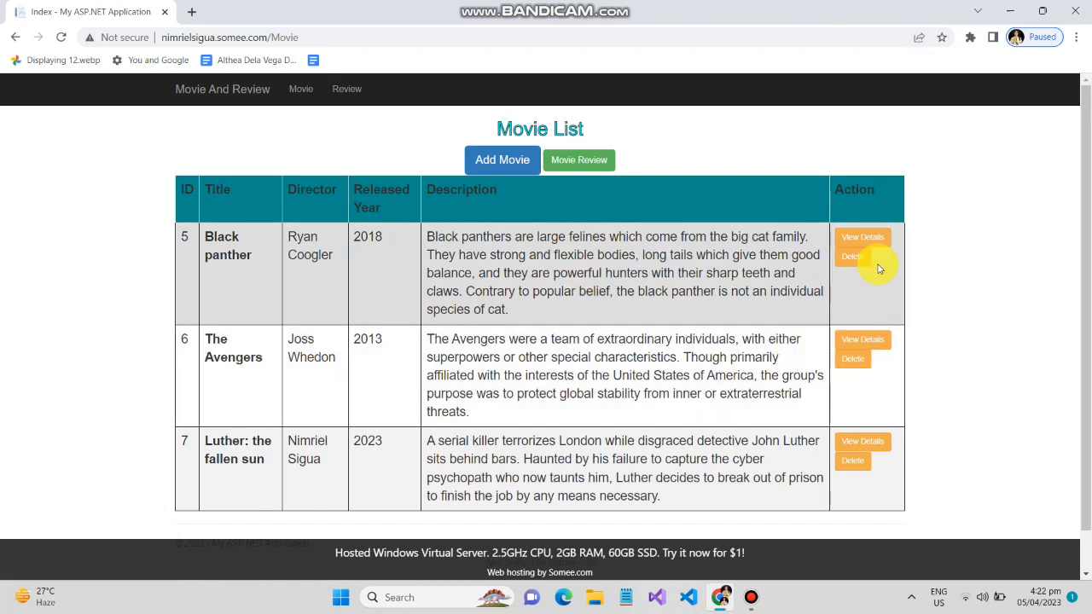
mouse_move(857, 256)
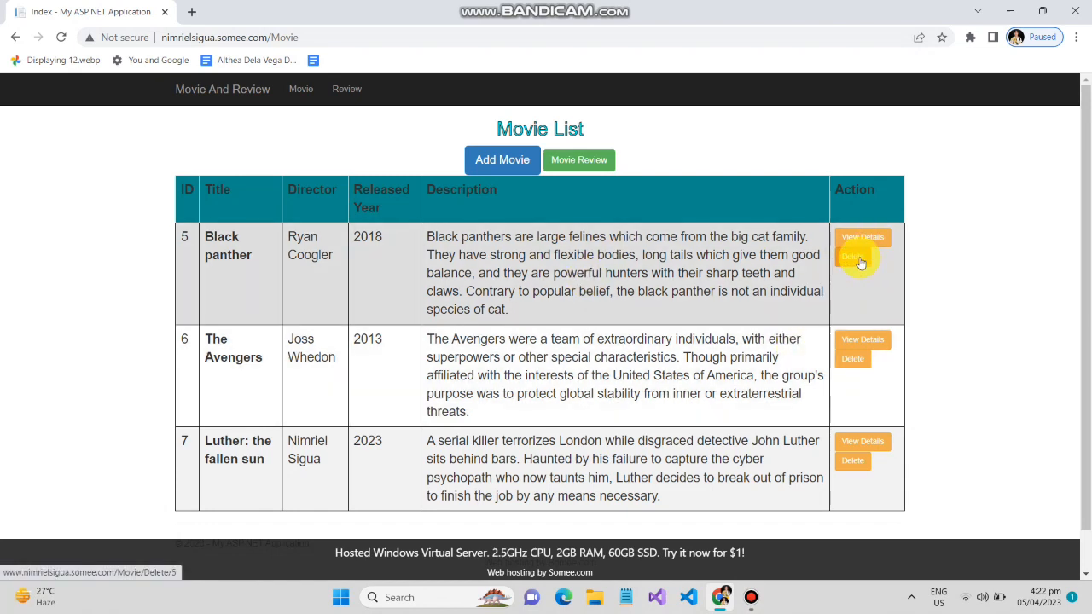
click(853, 255)
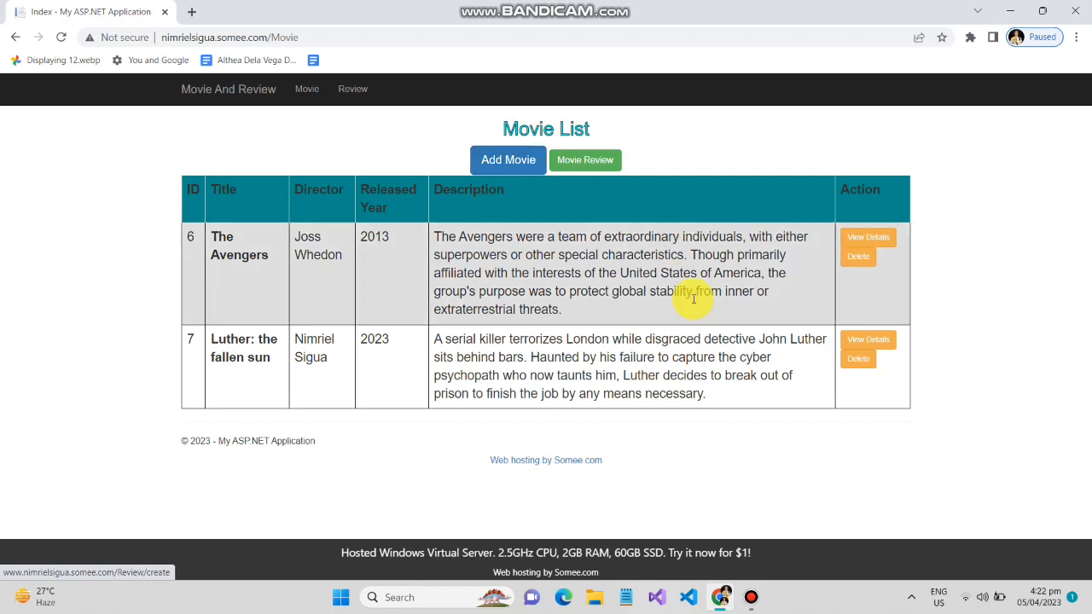
mouse_move(626, 116)
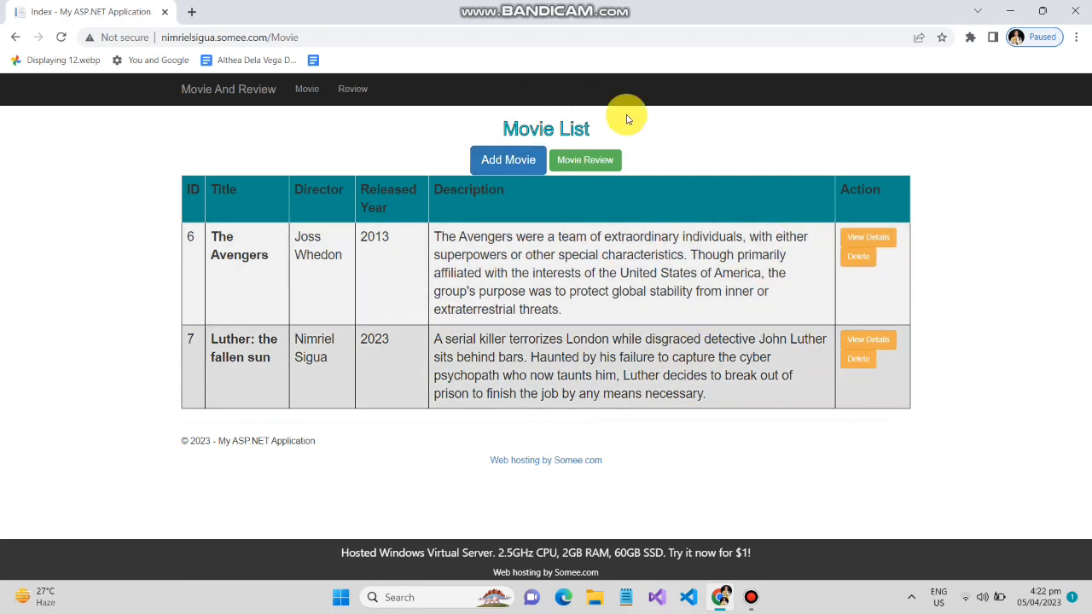
mouse_move(351, 88)
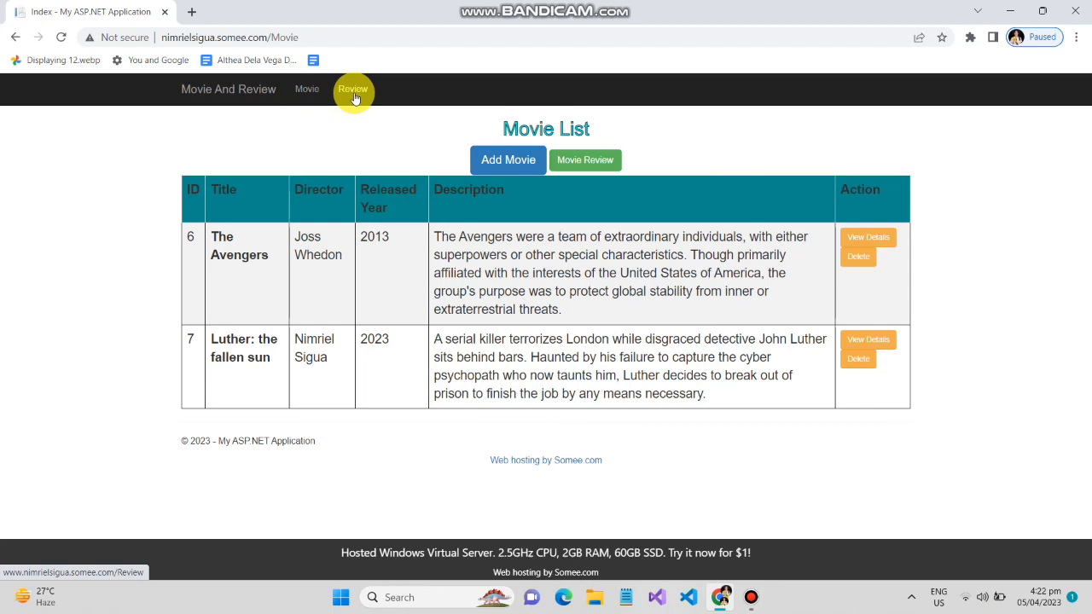
click(353, 89)
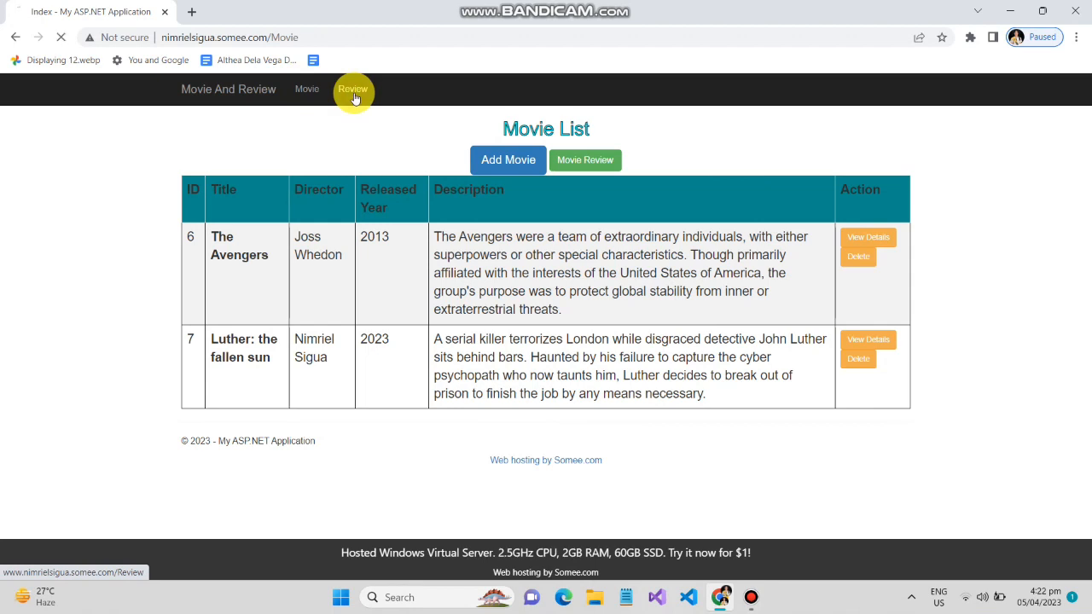
Edit review 8 of Luther: the fallen sun to a rating of 5 and submit.
click(352, 89)
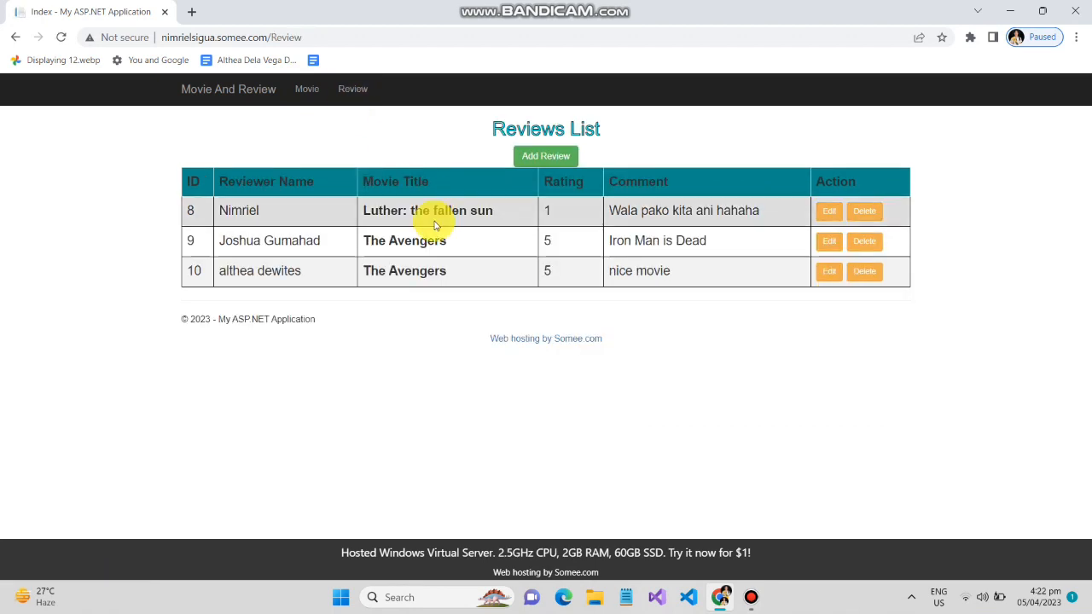
mouse_move(226, 228)
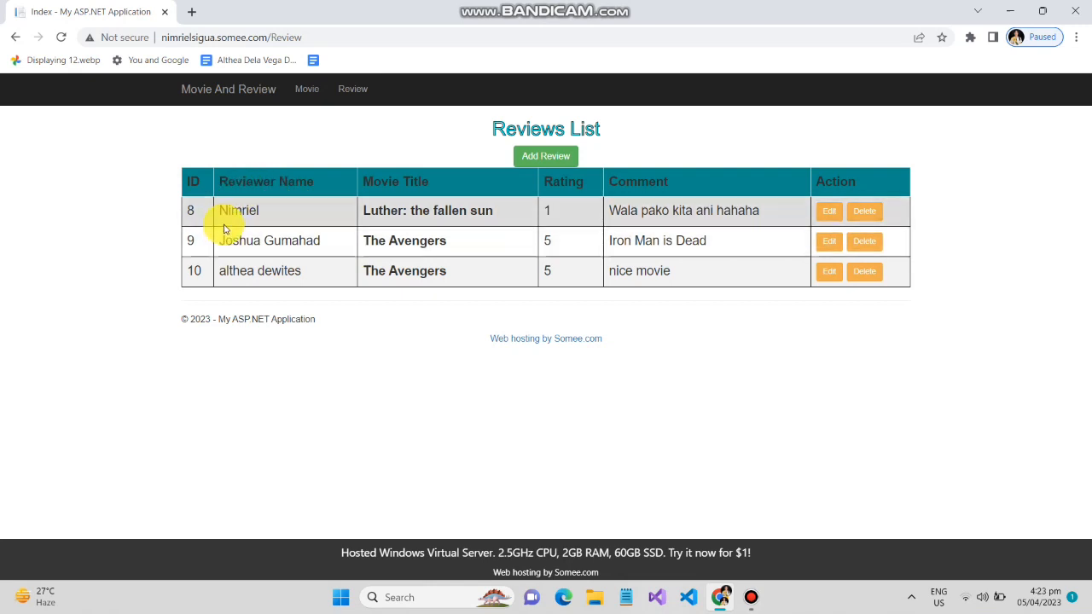
mouse_move(863, 211)
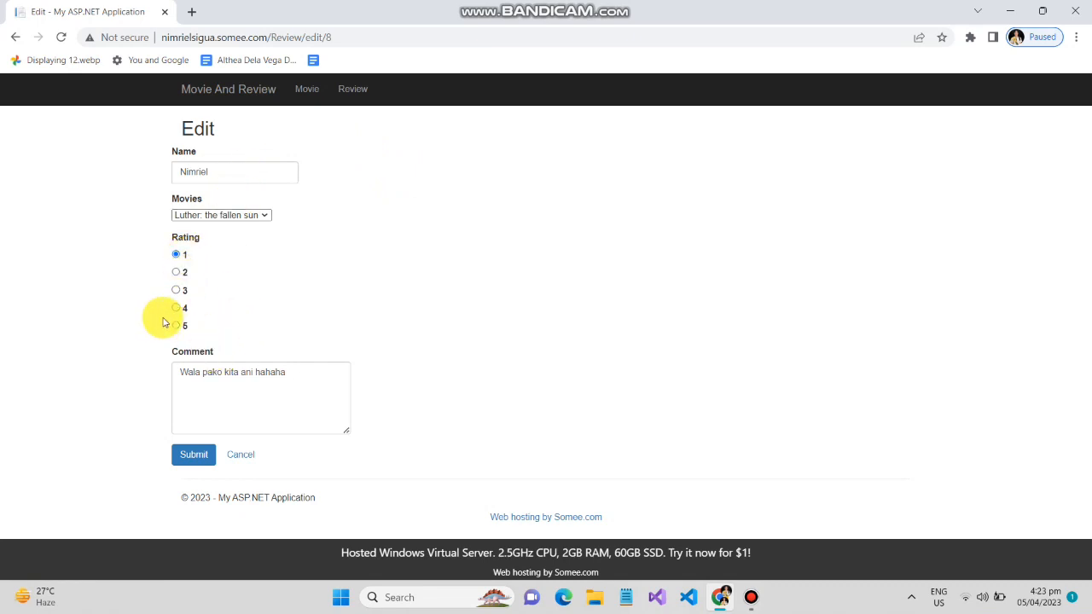
click(176, 324)
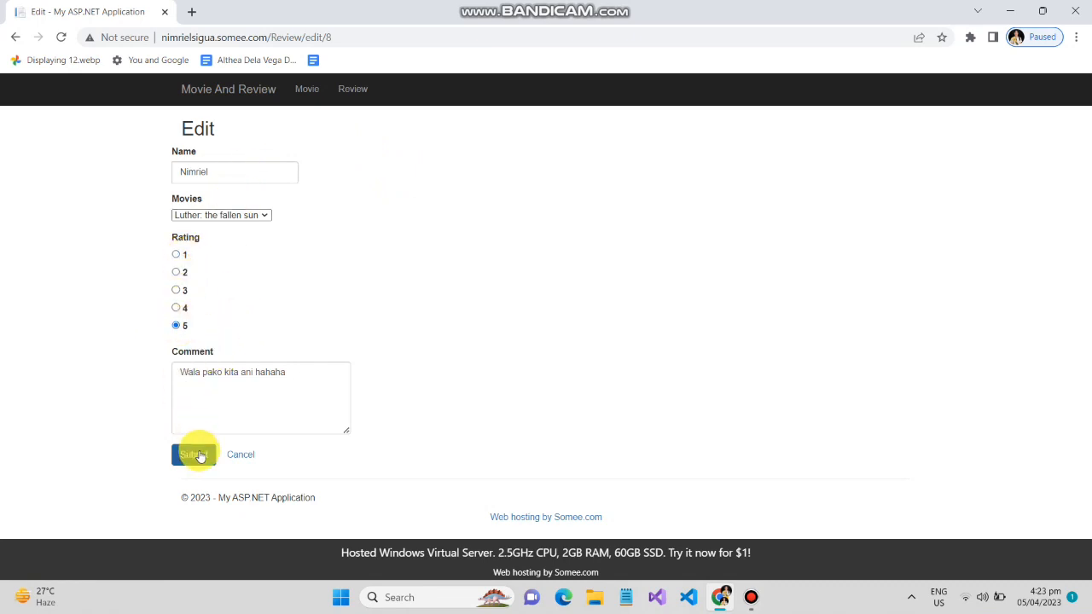
click(193, 454)
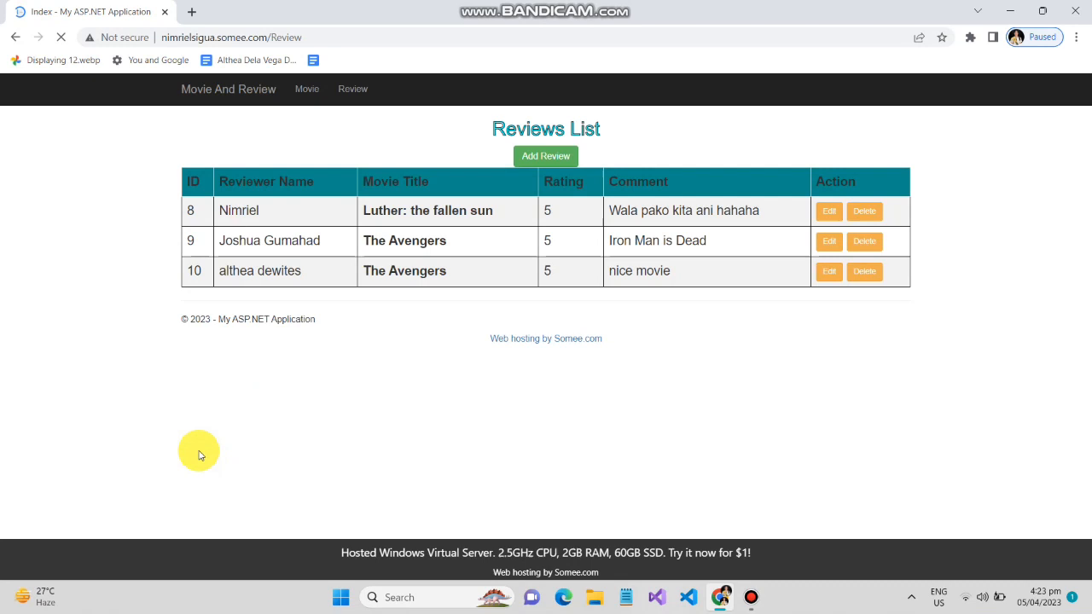
click(546, 157)
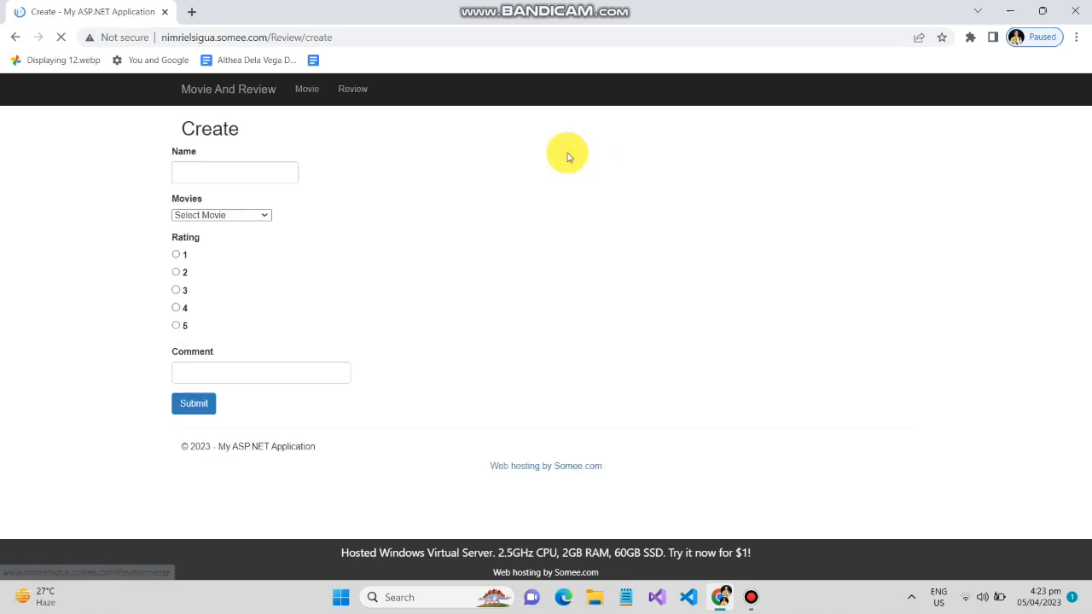
click(236, 172)
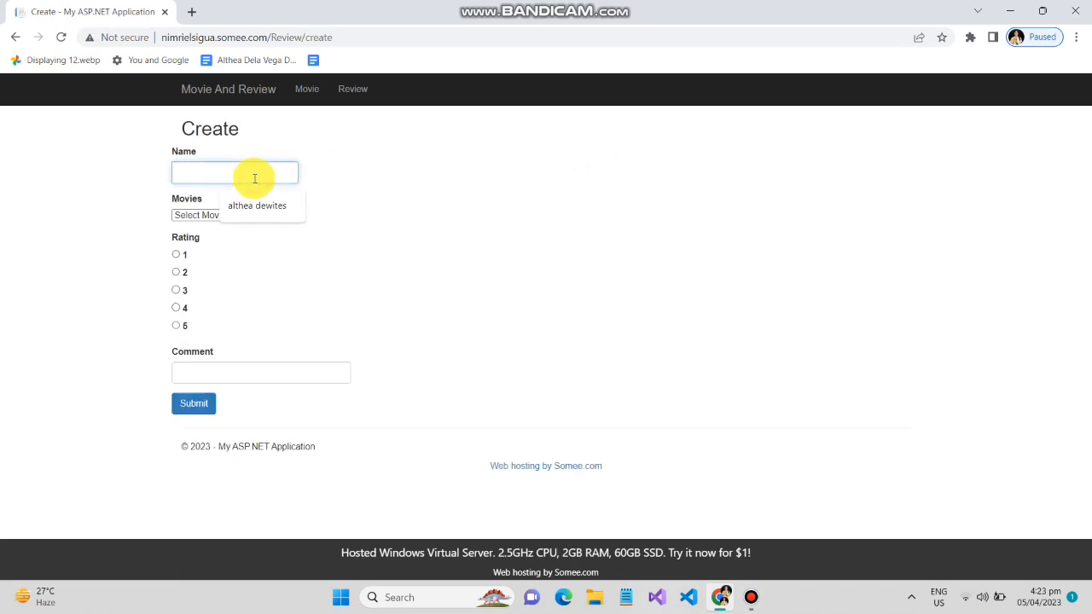
click(236, 215)
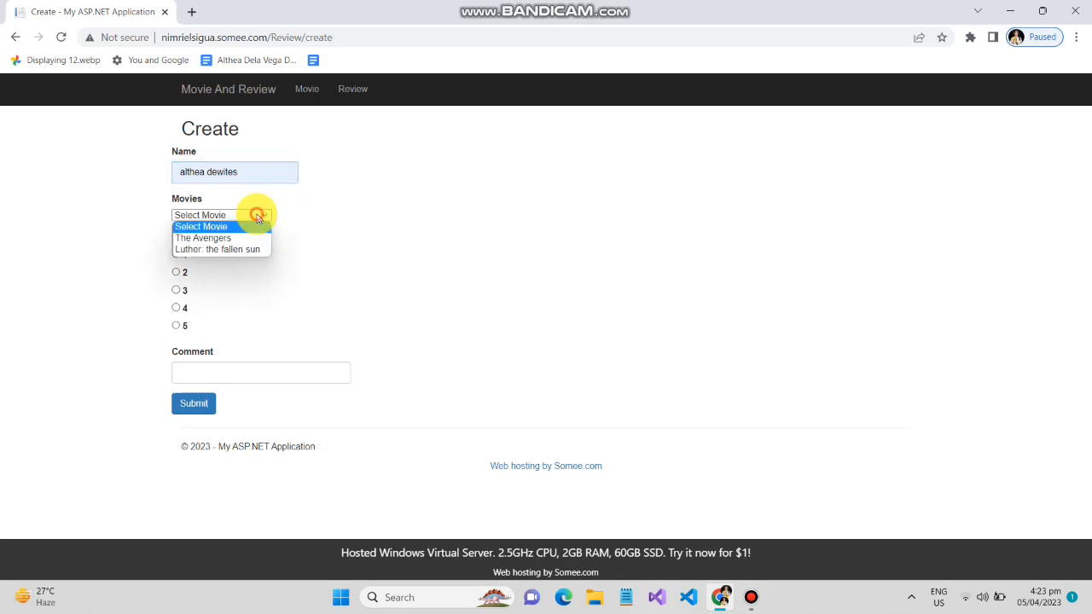
click(203, 237)
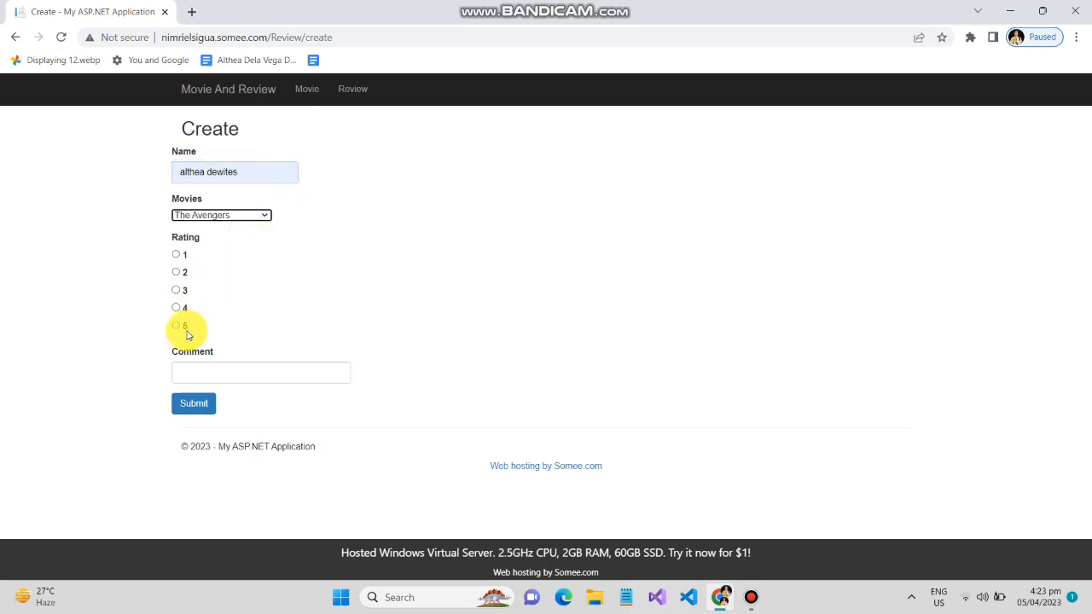
click(176, 325)
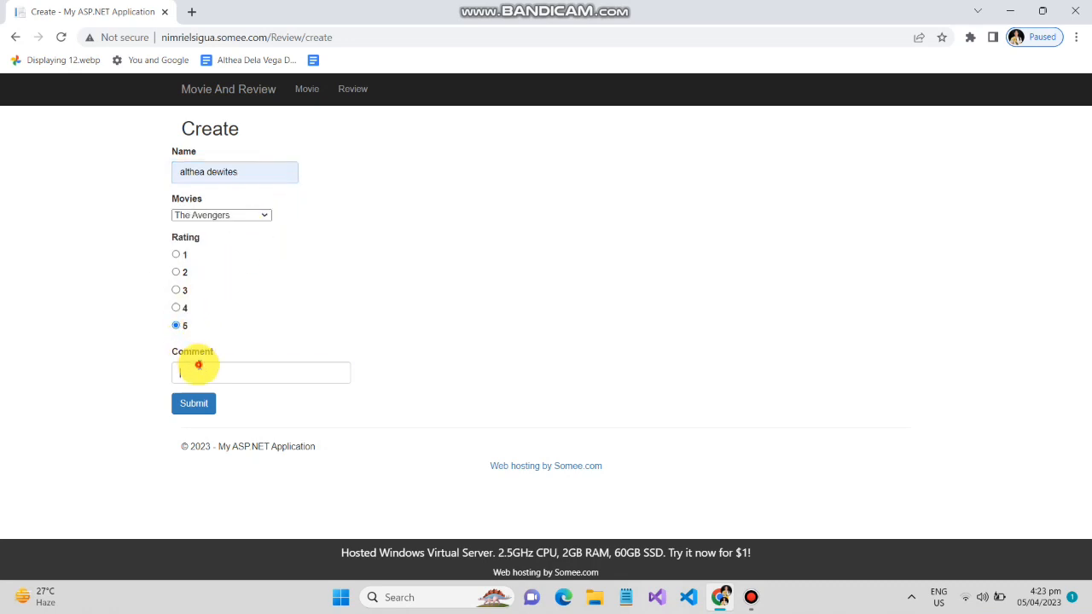
text(ni)
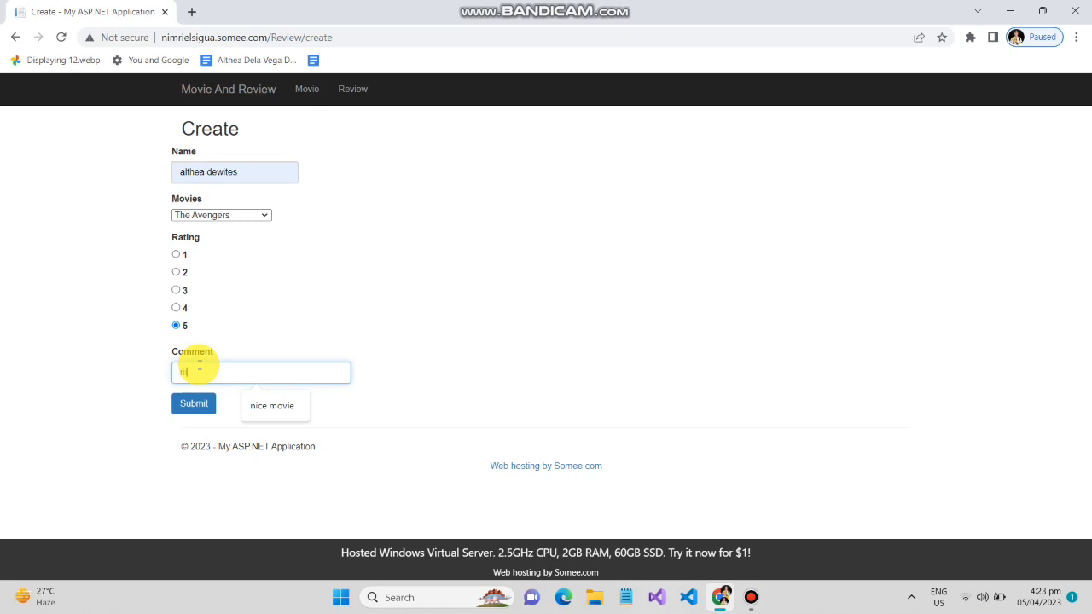
text(nice movi)
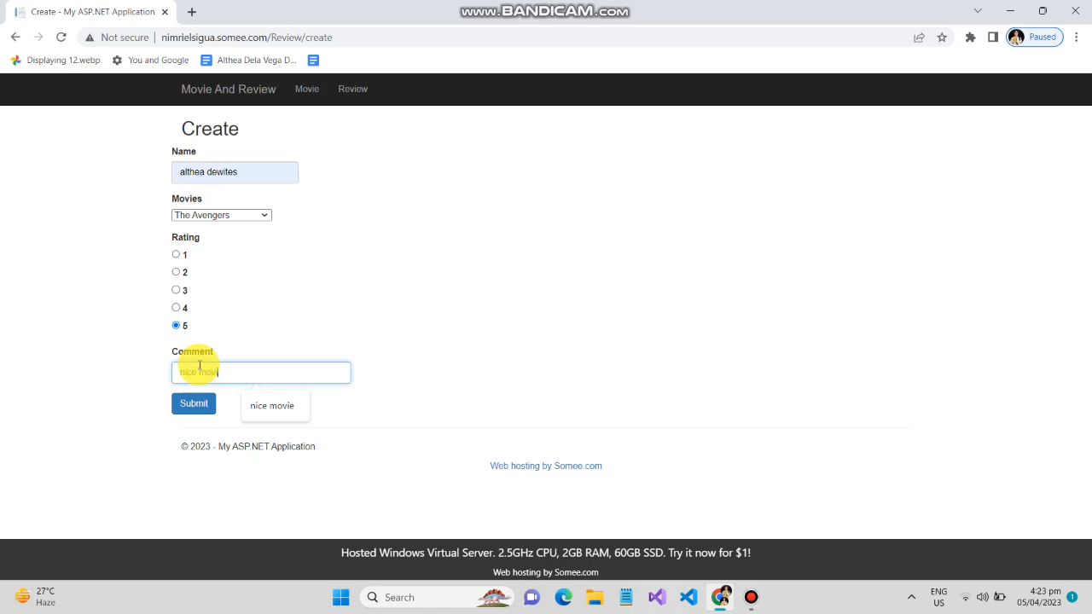
click(194, 402)
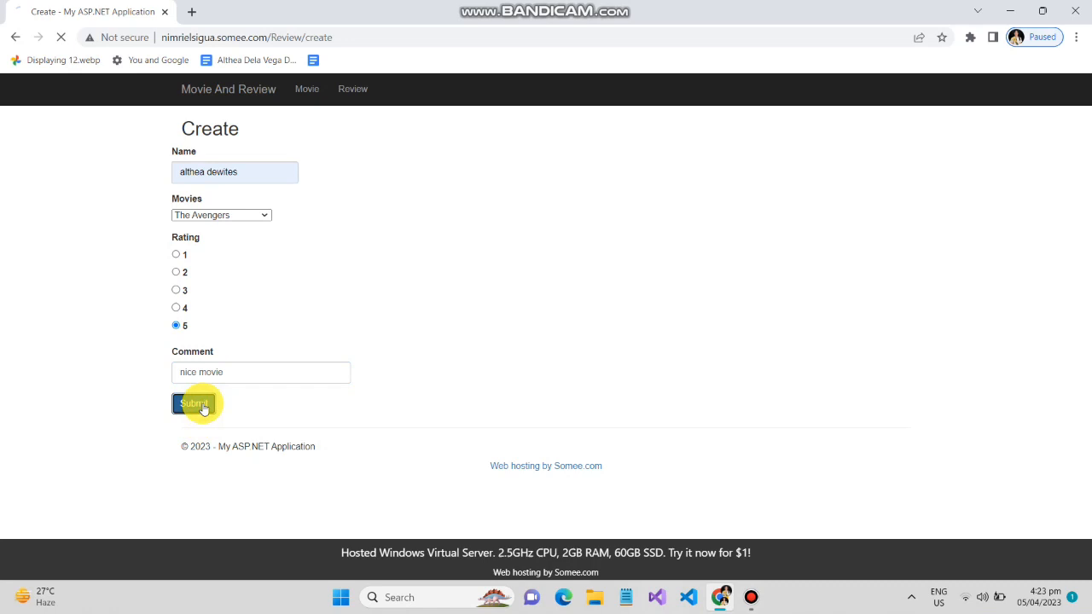
click(194, 402)
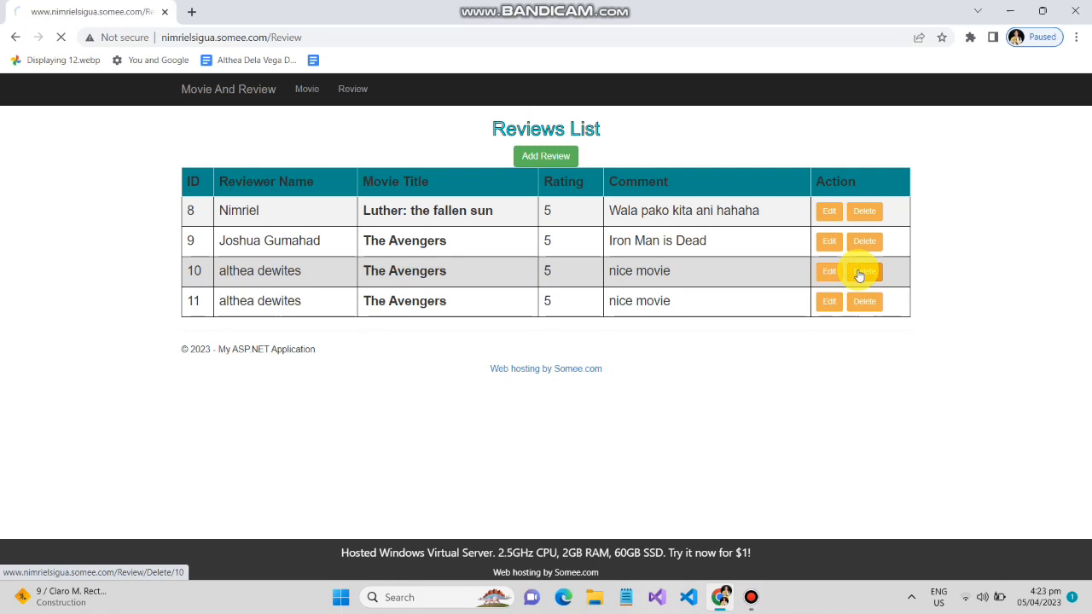
Delete duplicate review 10 and return to the Movie And Review home page.
click(864, 271)
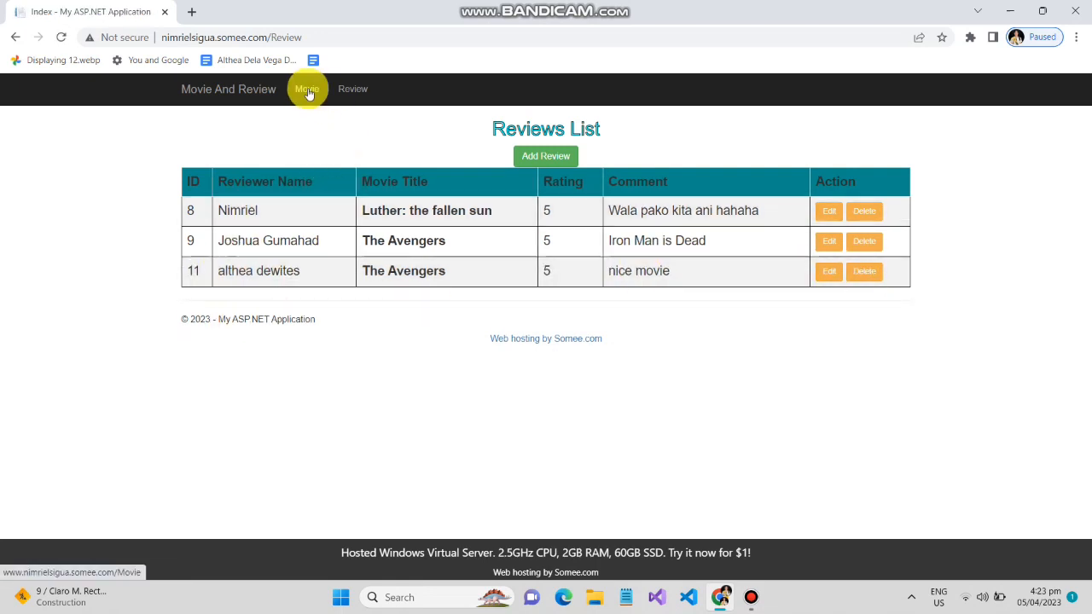
click(229, 89)
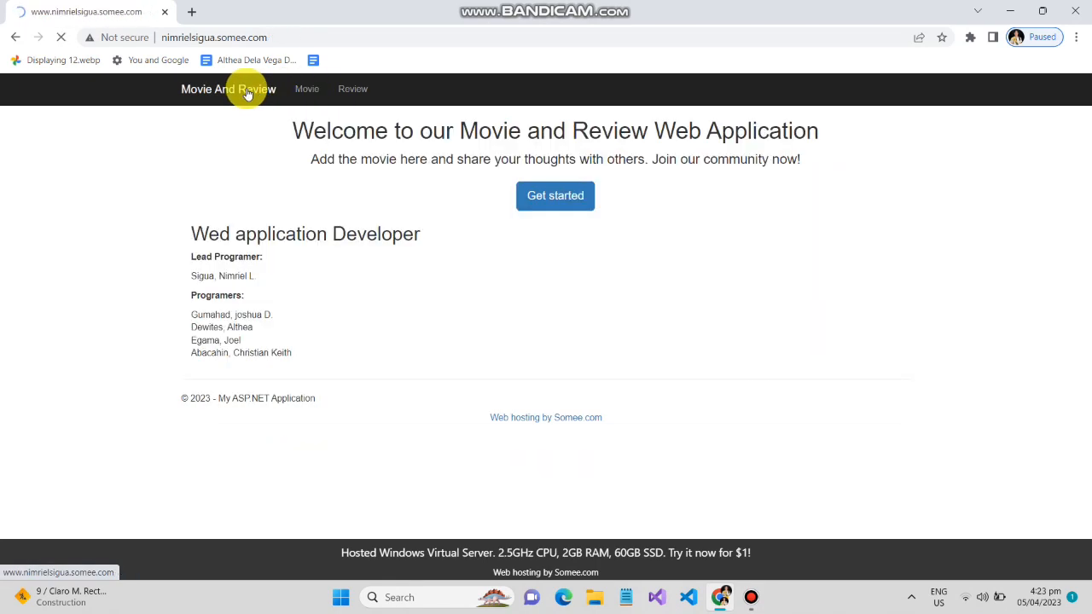
click(228, 89)
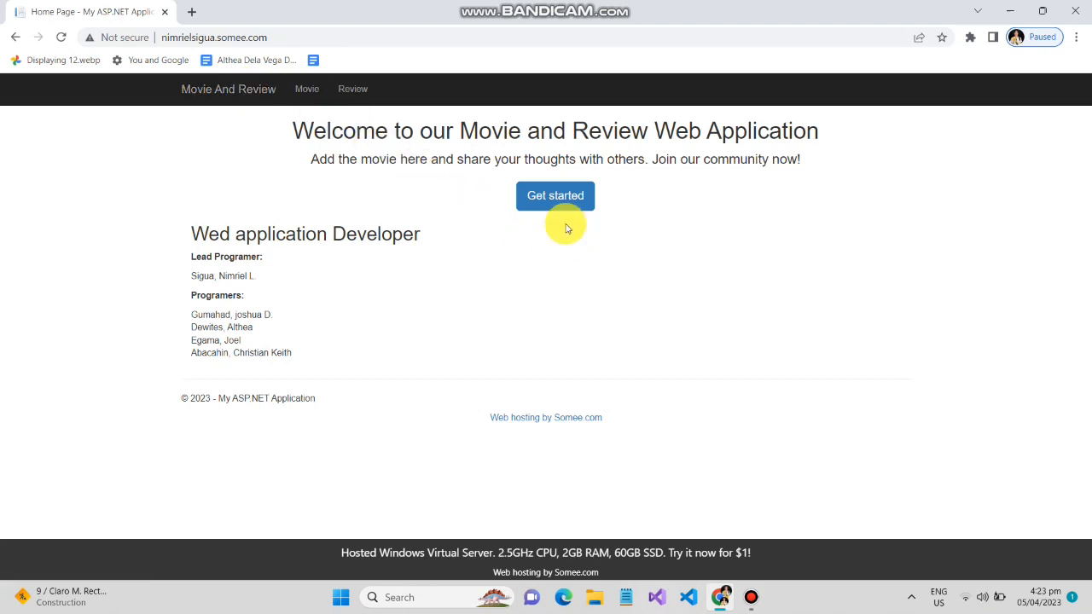
mouse_move(516, 159)
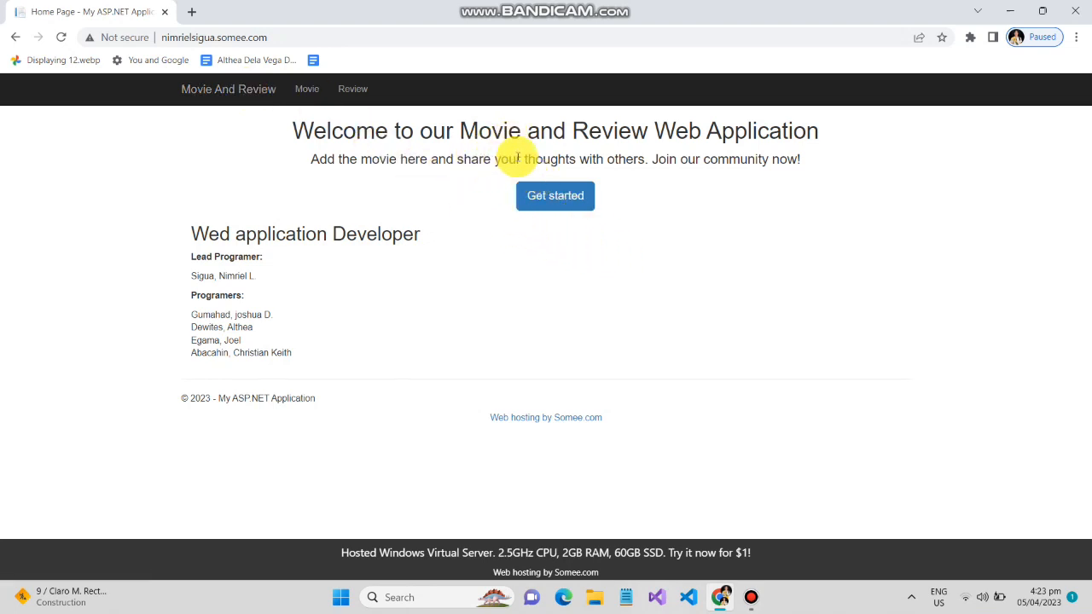
mouse_move(652, 452)
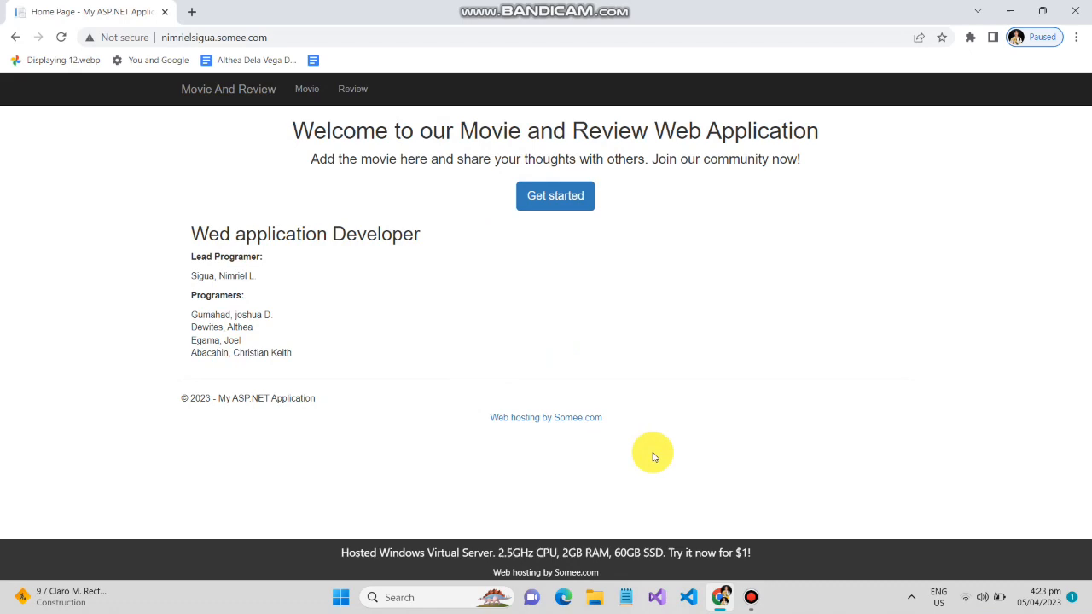